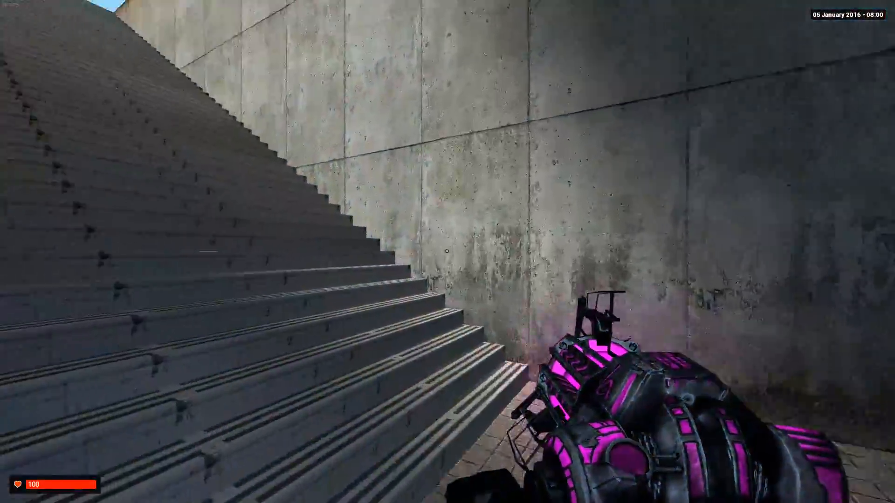
mouse_move(446, 256)
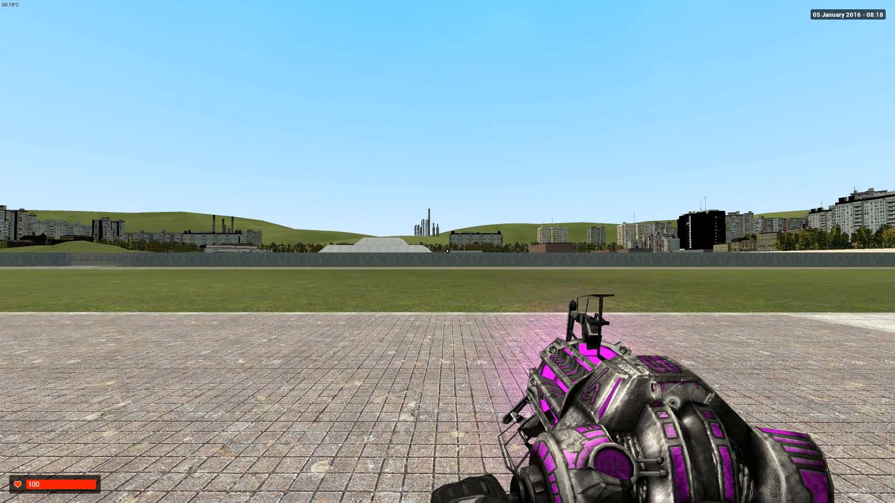
Step: Bring up the game menu after reaching the open paved plaza
key("q")
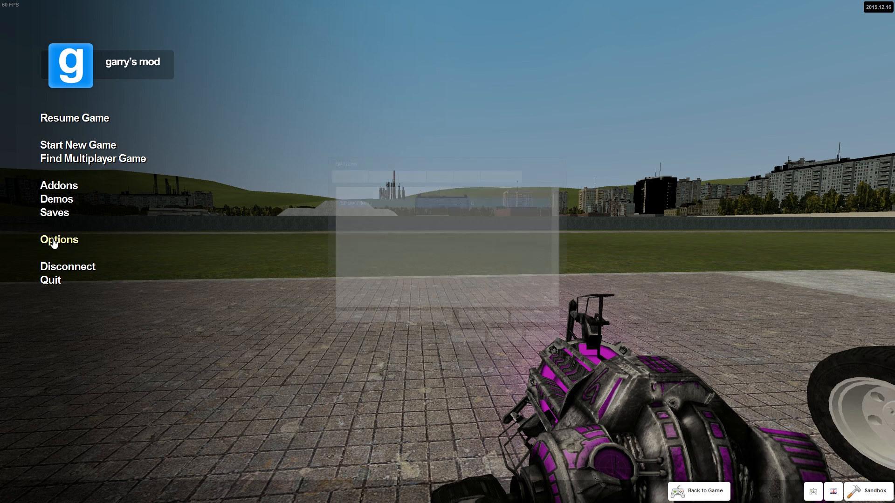
left_click(59, 239)
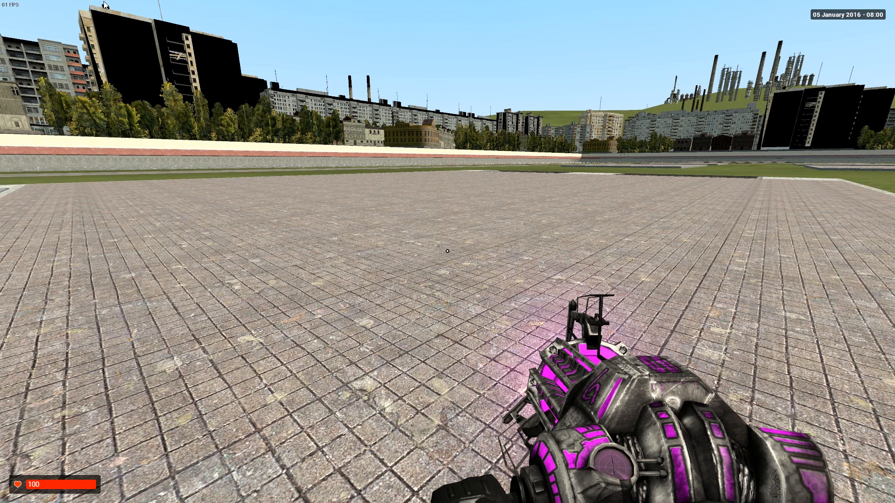
Step: Browse SProps Plates and scroll to a large flat plate to spawn
key("q")
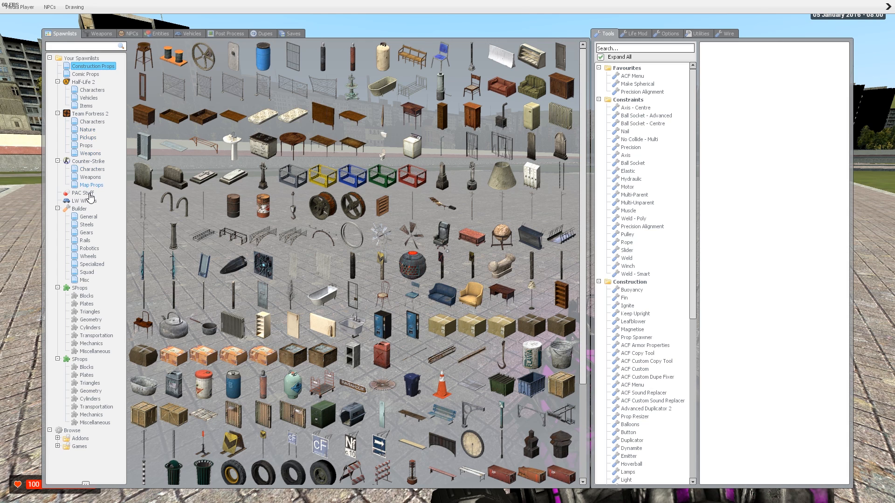
left_click(88, 217)
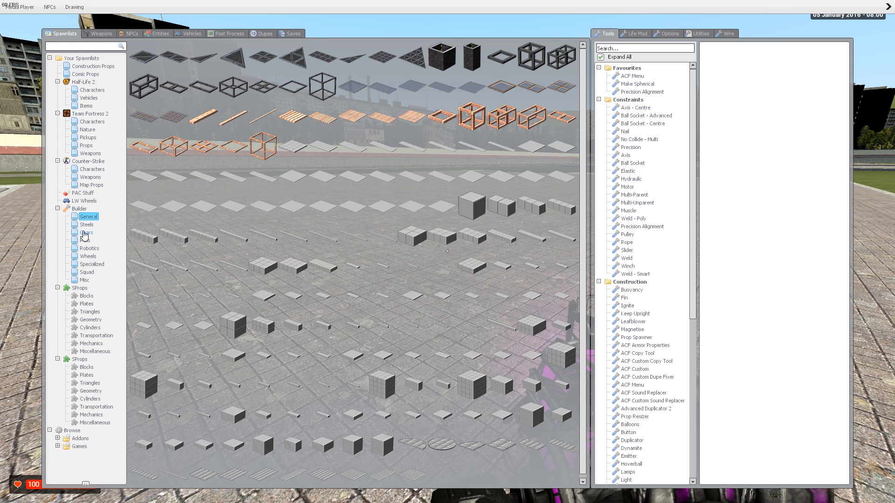
left_click(86, 296)
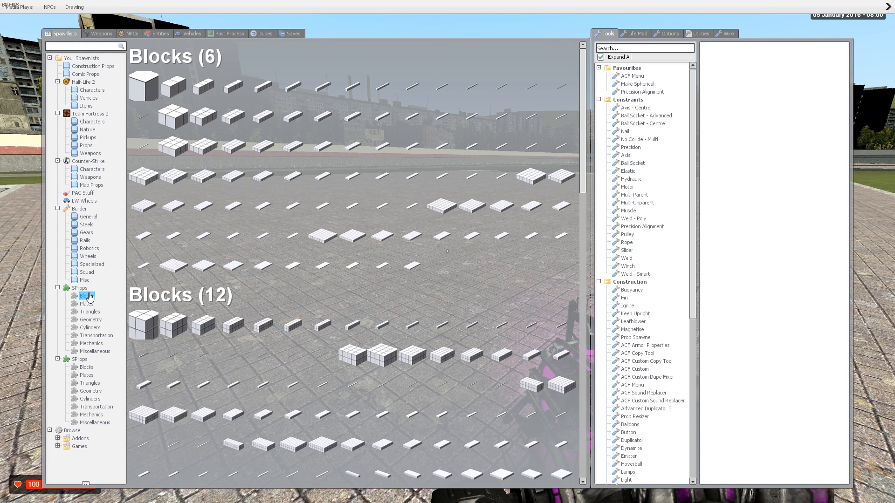
left_click(86, 303)
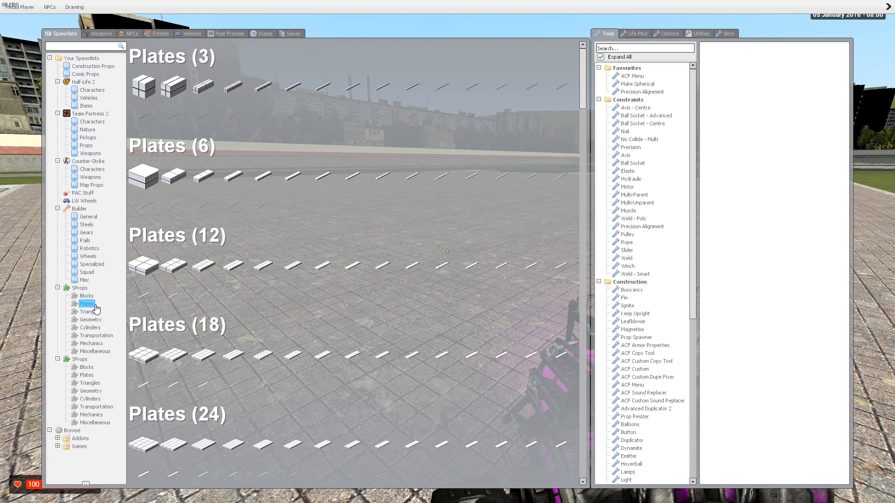
scroll("down", 3)
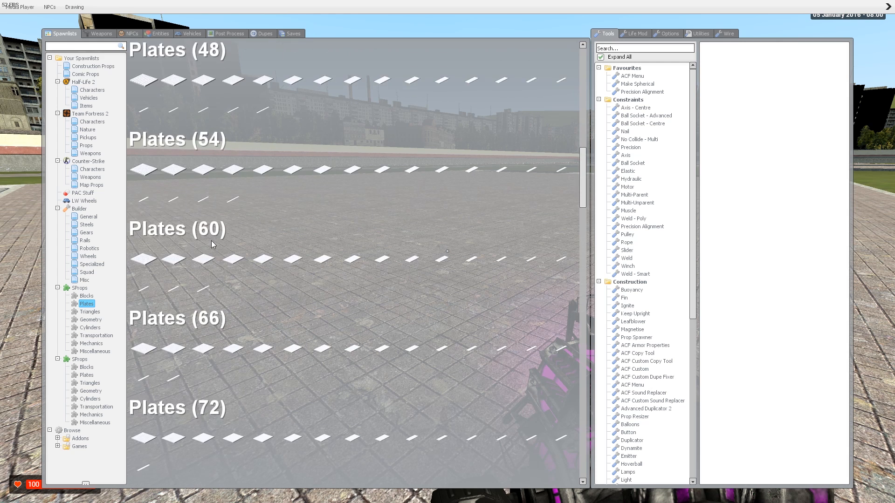
scroll("down", 3)
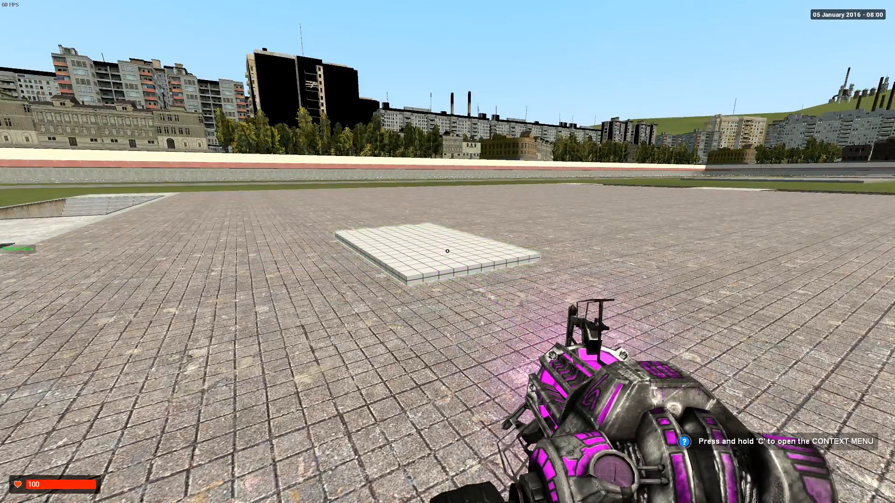
Step: Browse SProps Transportation models and scroll to the Wheel A models
key("q")
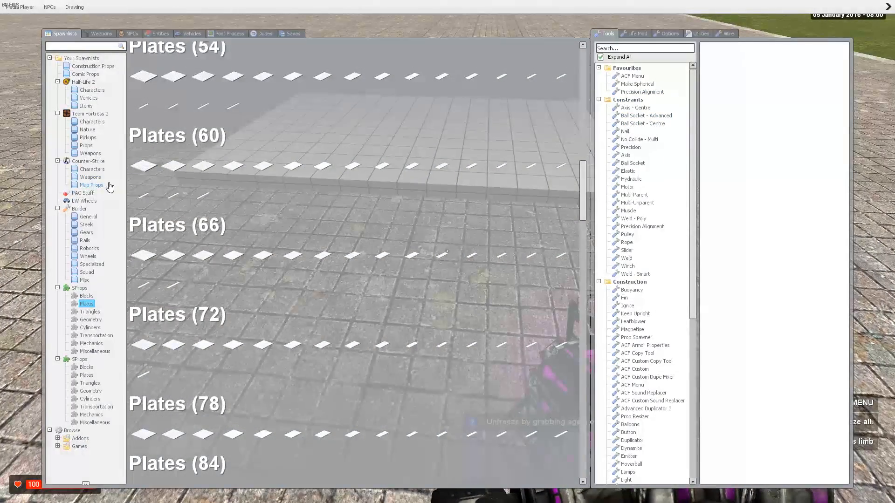
left_click(97, 335)
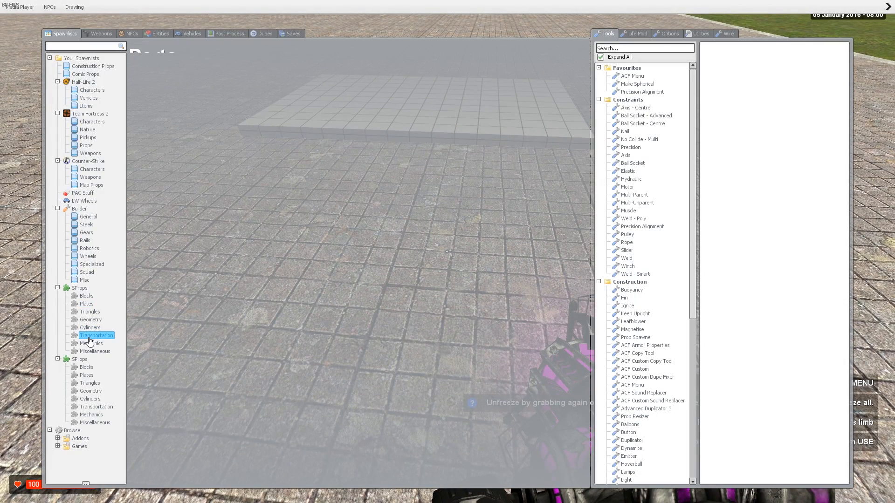
left_click(96, 335)
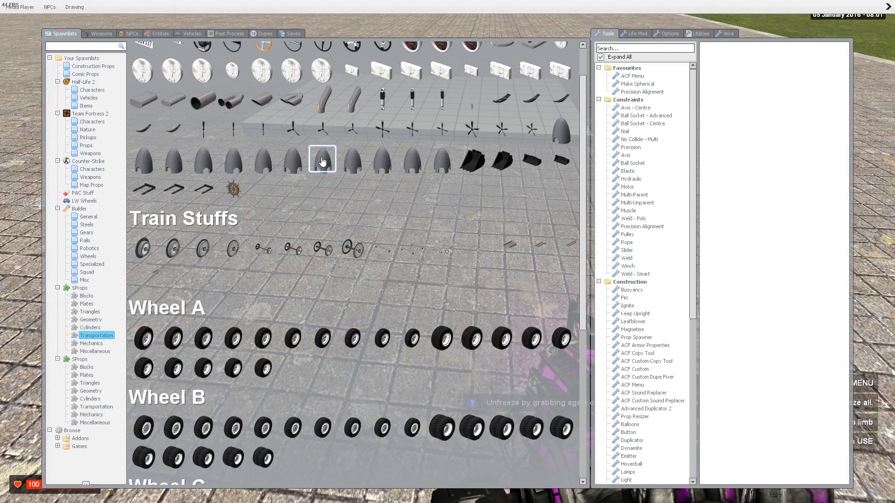
scroll("down", 3)
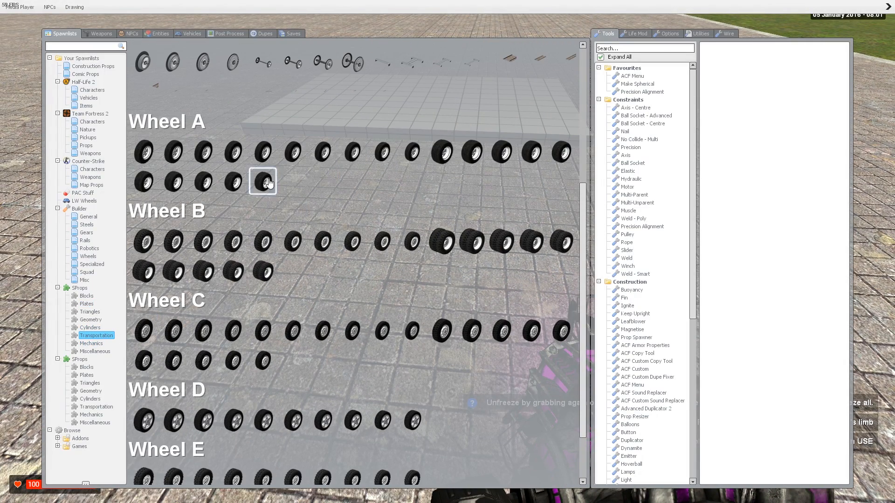
mouse_move(531, 153)
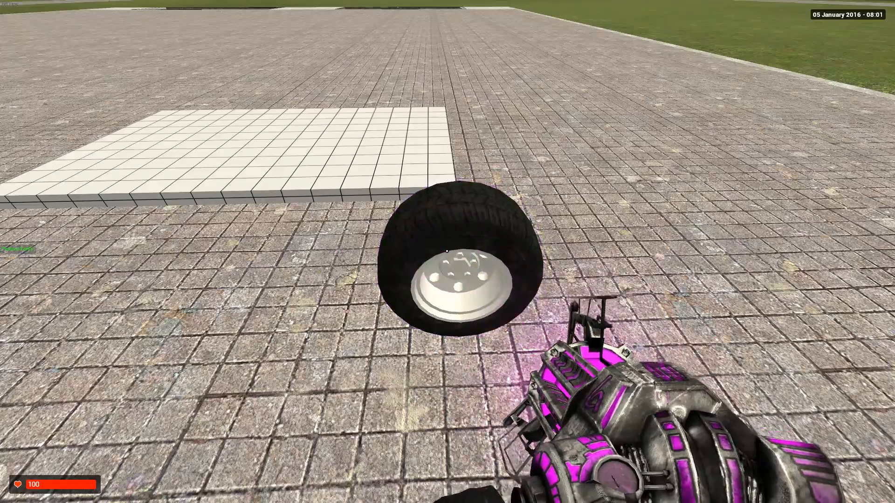
Step: Equip the Precision Alignment tool from Favourites for placing Plane 1
key("q")
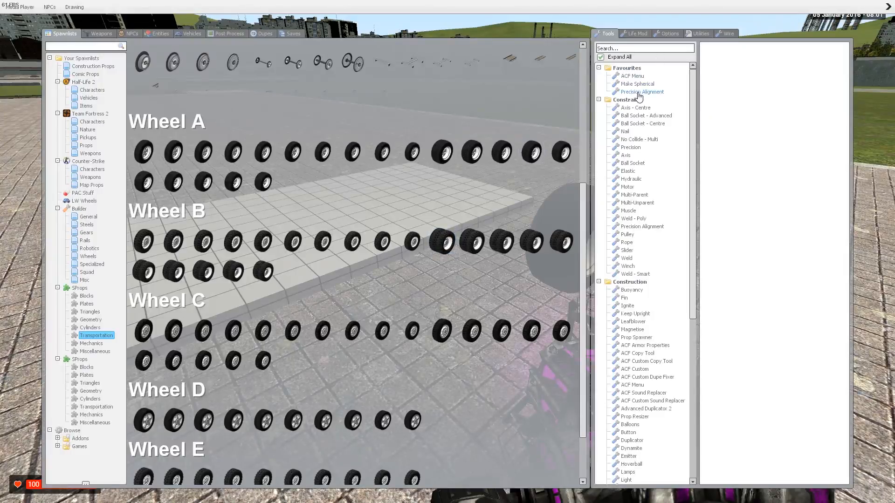
left_click(640, 91)
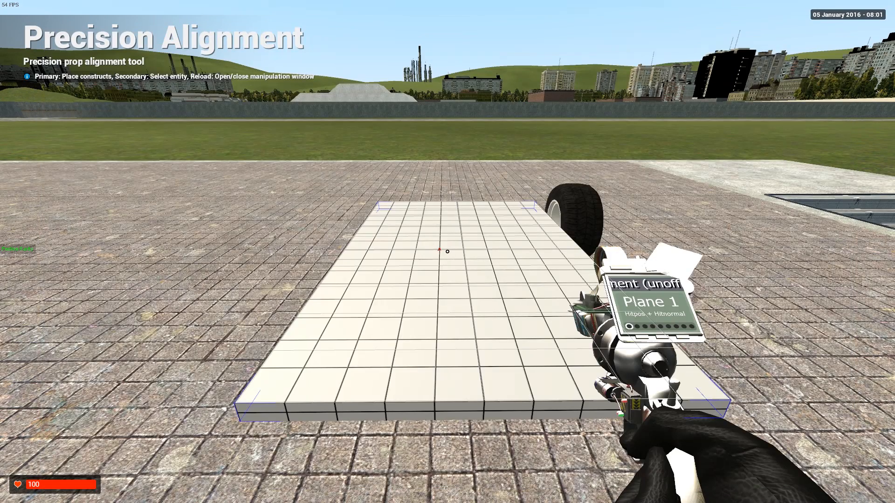
key("q")
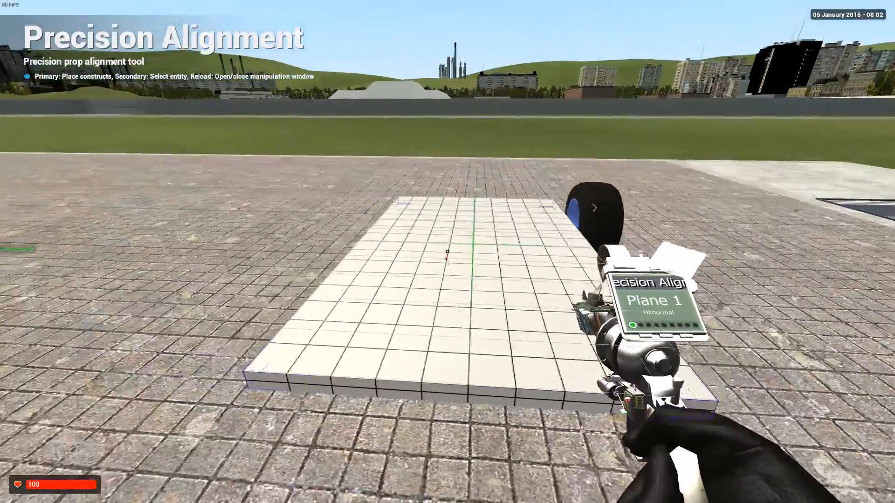
Step: Choose the Mirror Across Plane rotation function with Plane 1
key("r")
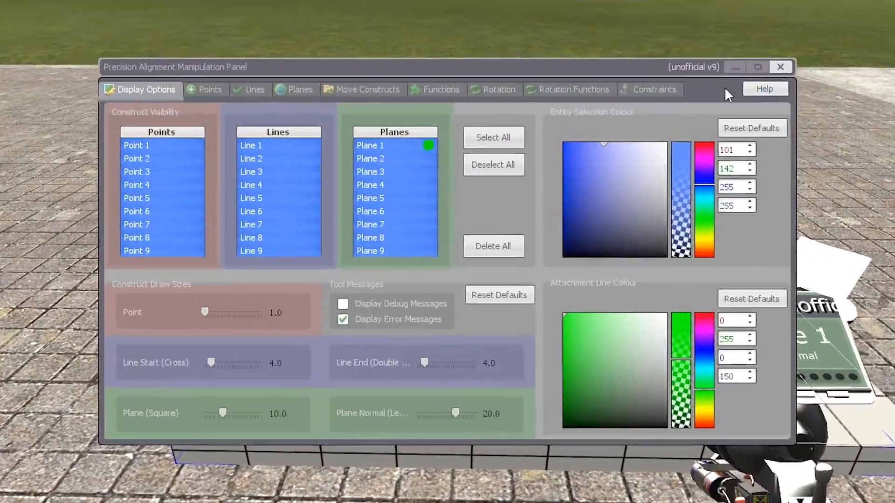
left_click(574, 89)
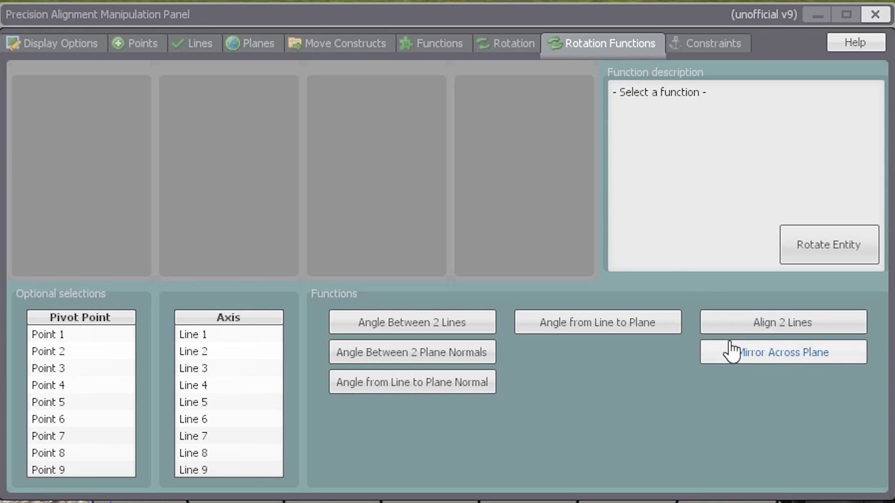
mouse_move(746, 370)
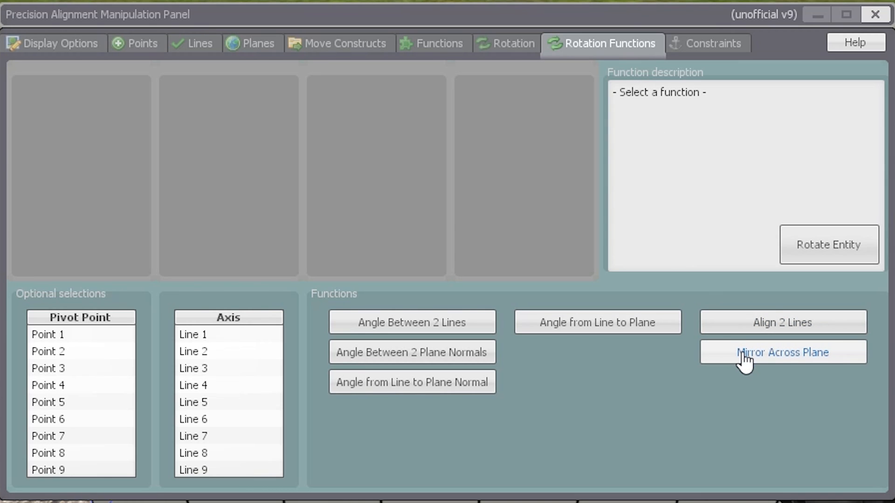
left_click(782, 352)
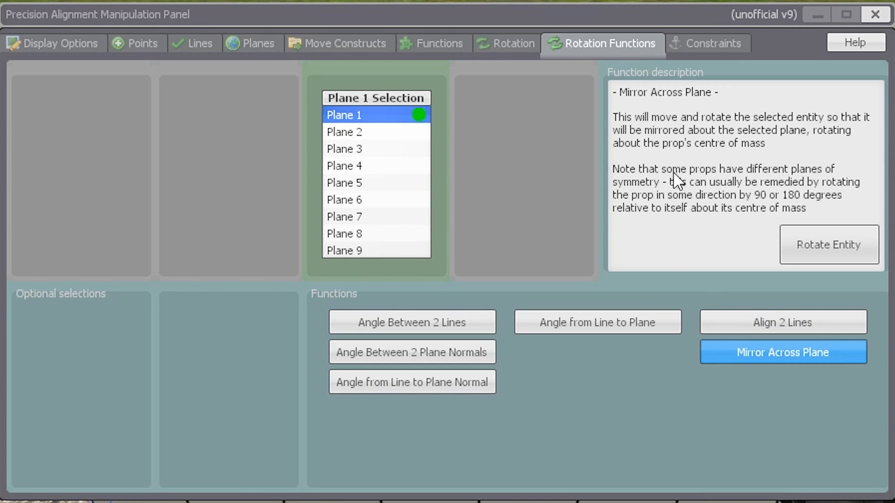
mouse_move(810, 256)
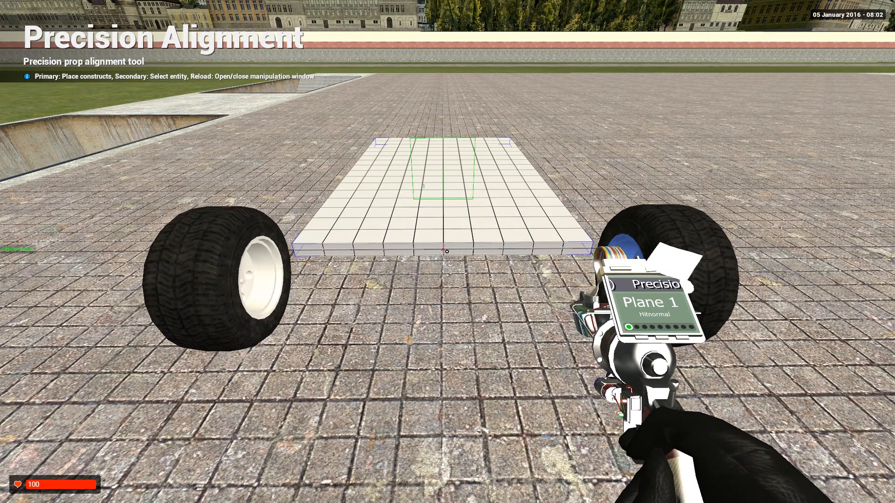
Step: Reopen the manipulation panel to raise the plate above the wheels
key("q")
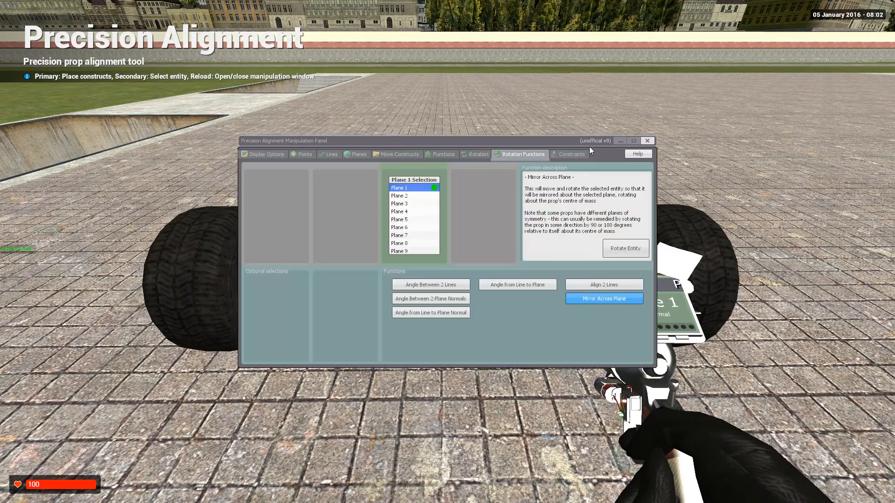
mouse_move(629, 253)
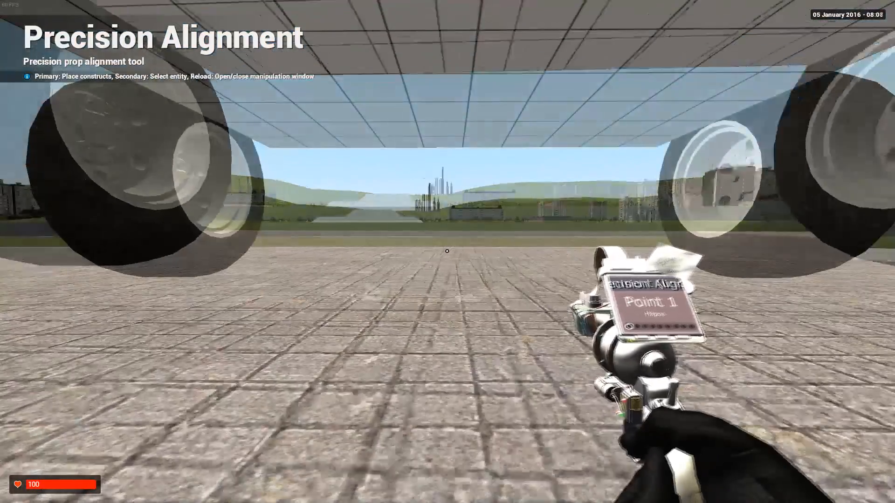
Step: Reselect Precision Alignment and set it to Point - Mass Centre placement
key("q")
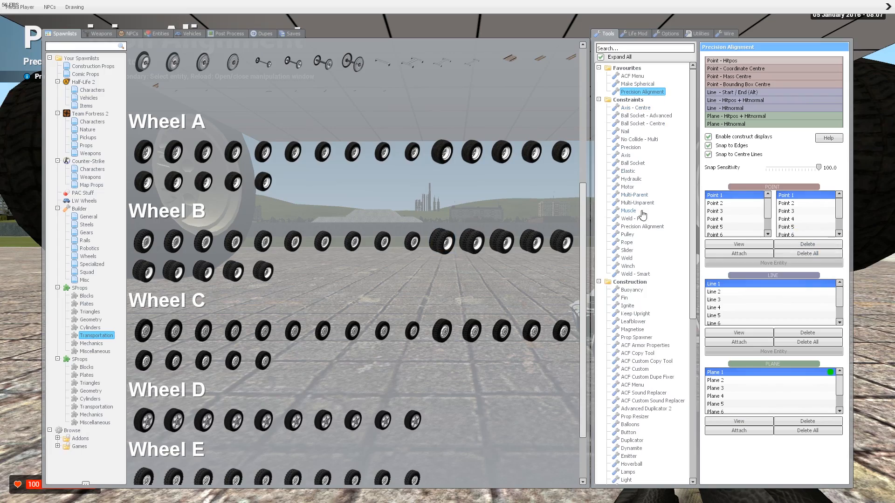
left_click(627, 242)
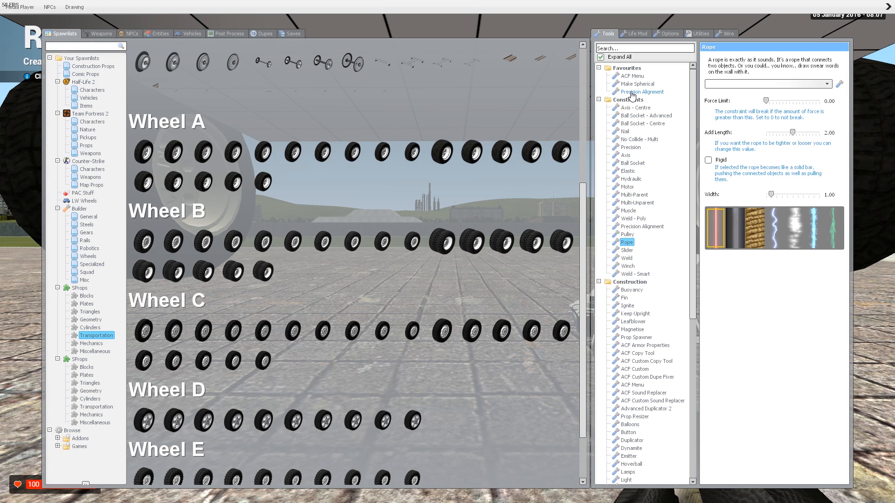
left_click(643, 92)
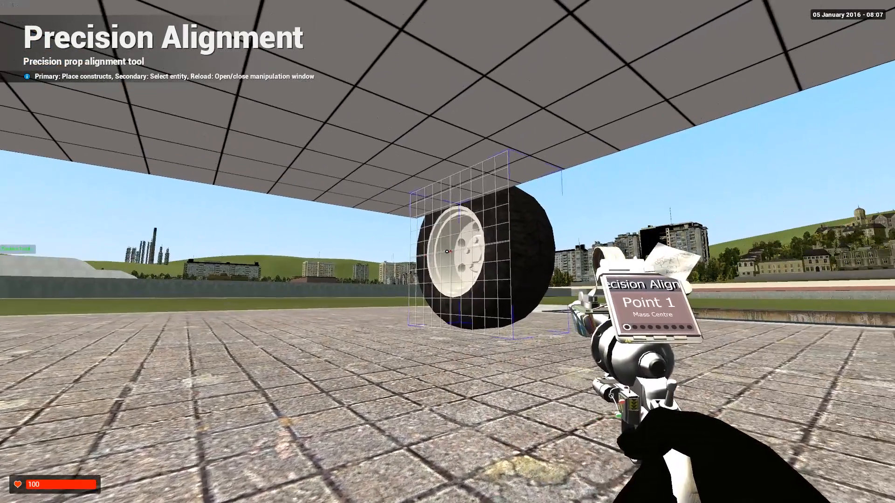
Step: Place two alignment points under the raised base plate
key("q")
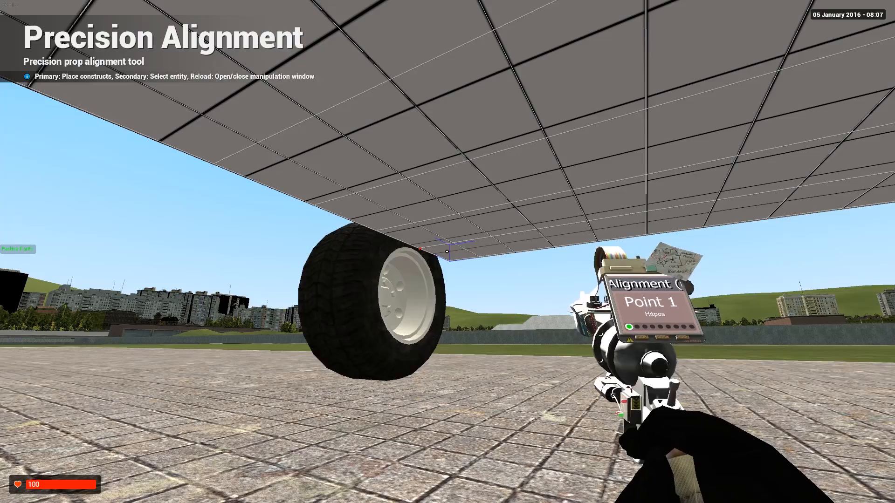
left_click(446, 252)
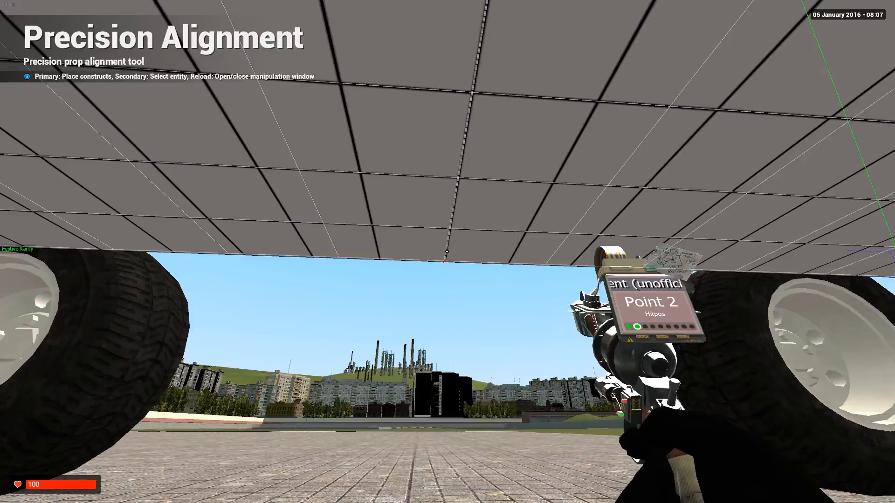
left_click(446, 264)
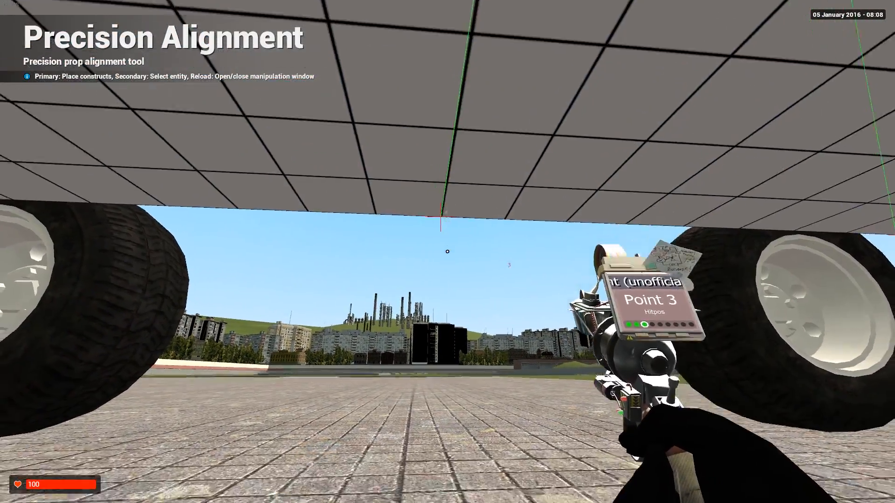
Step: Create a rigid rope constraint between the plate point and the right wheel
key("r")
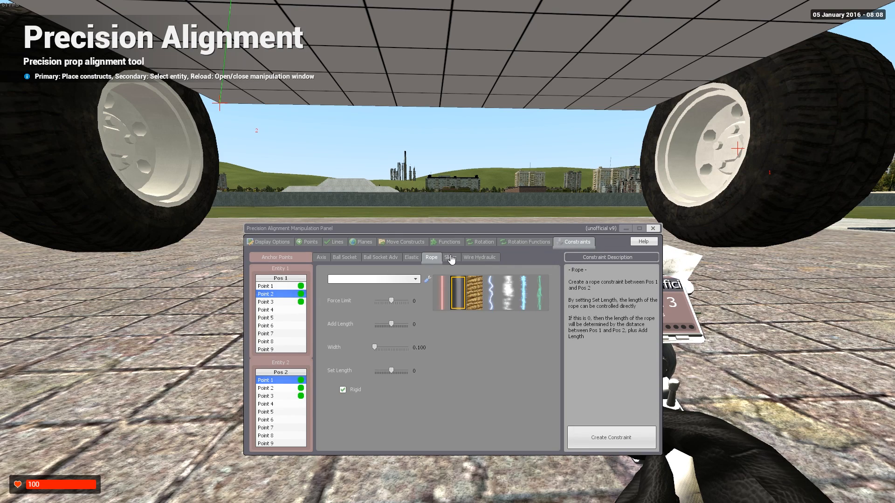
left_click(266, 396)
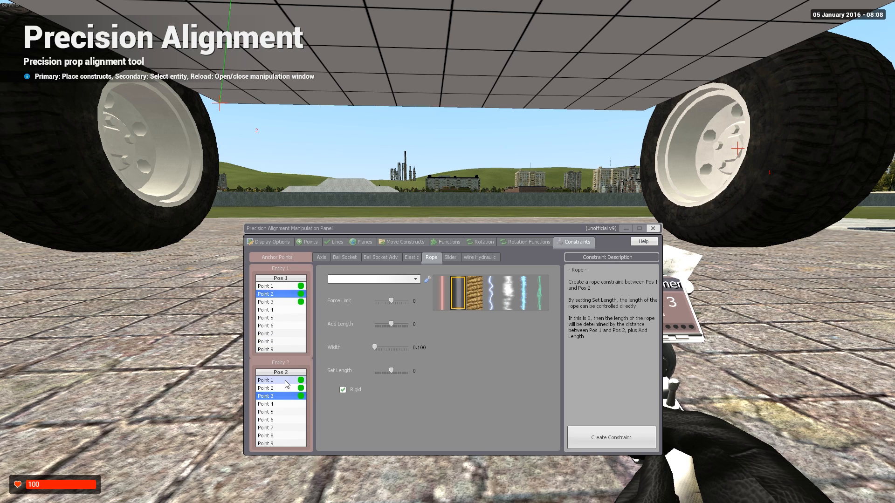
left_click(266, 380)
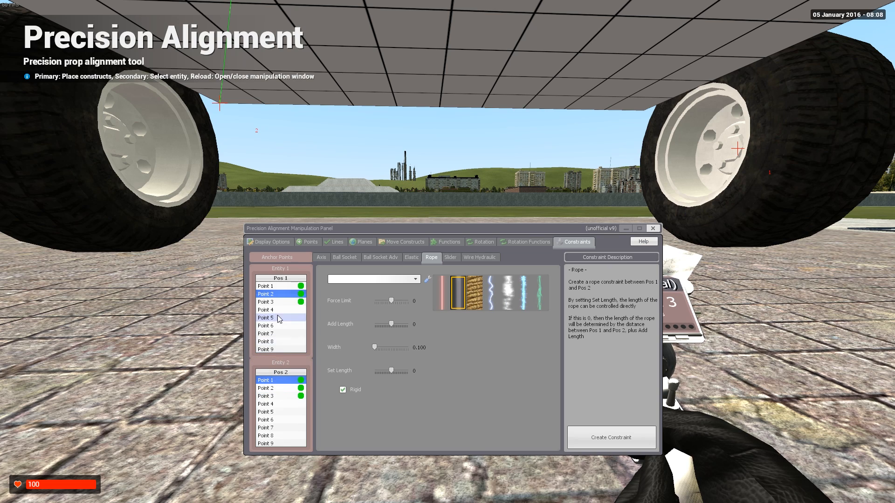
left_click(272, 294)
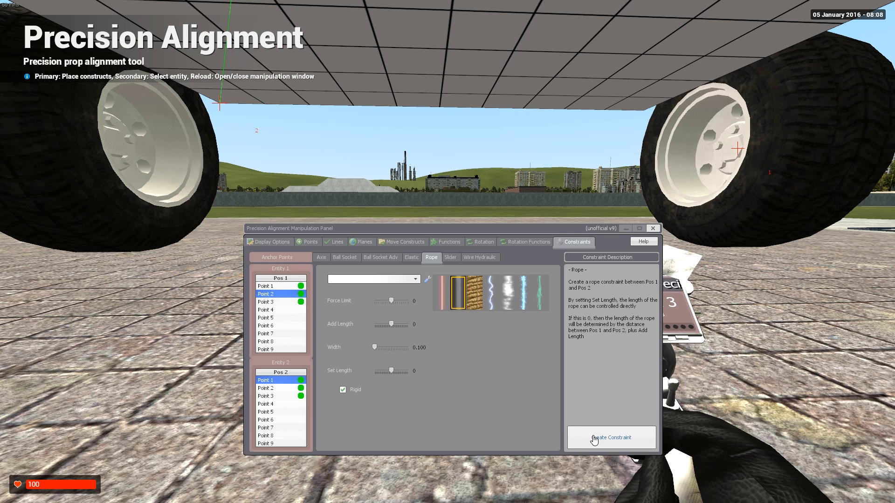
left_click(611, 437)
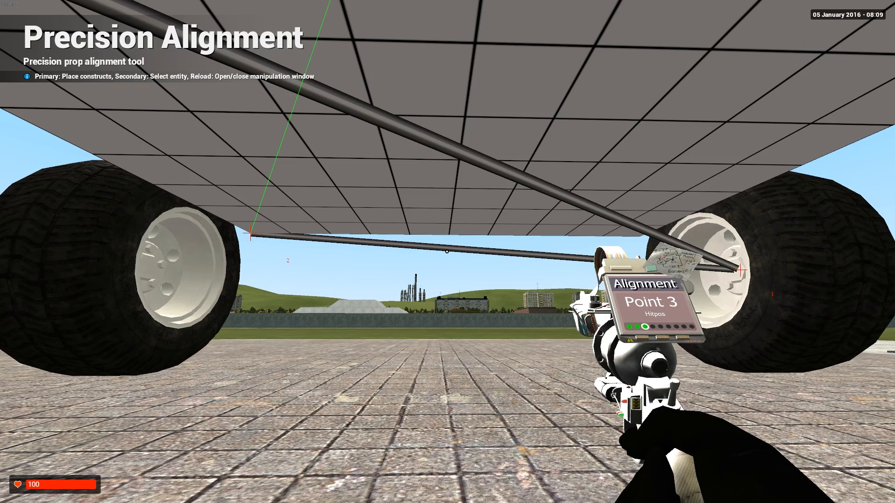
Step: Repeat rigid rope constraints from the plate to the remaining wheels
key("q")
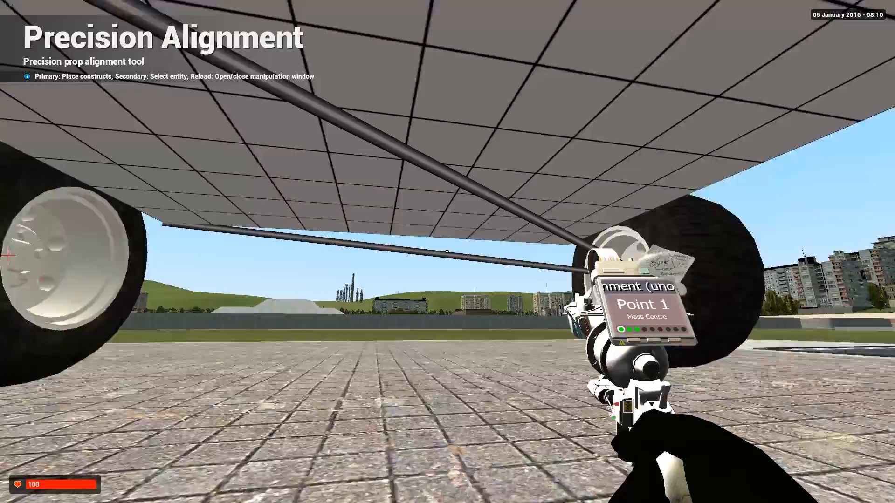
key("r")
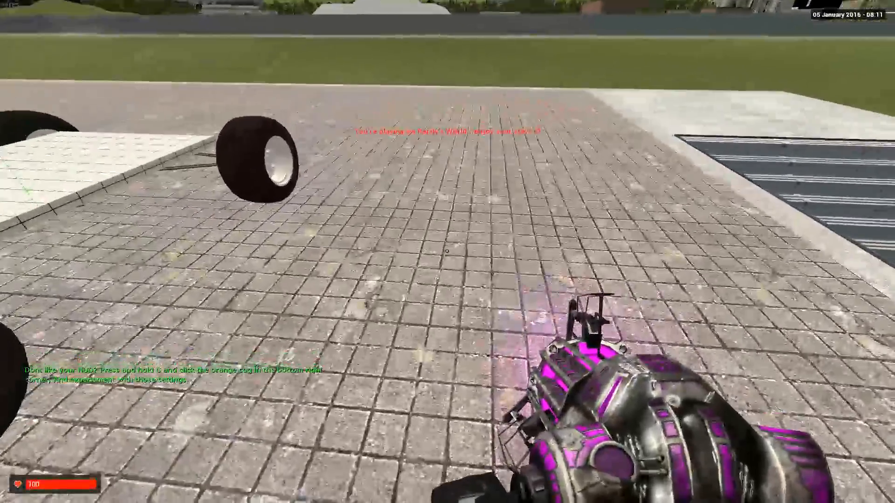
Step: Bring up the spawn menu on the Wheels spawnlist of lettered wheel sets
key("q")
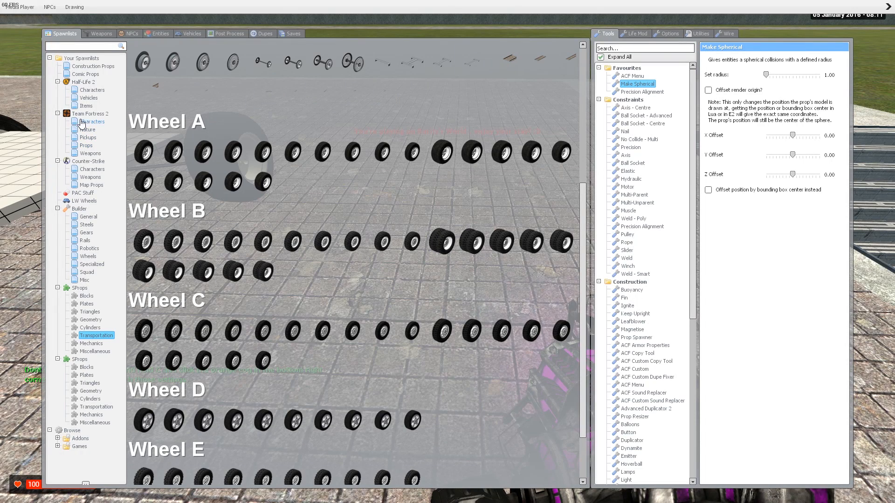
Step: Browse the builder props into the SProps Plates category of flat plate models
left_click(90, 177)
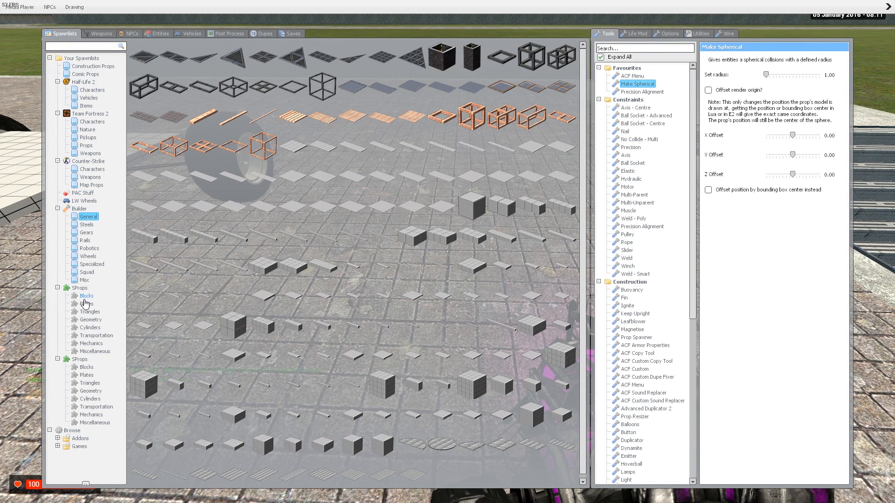
left_click(86, 303)
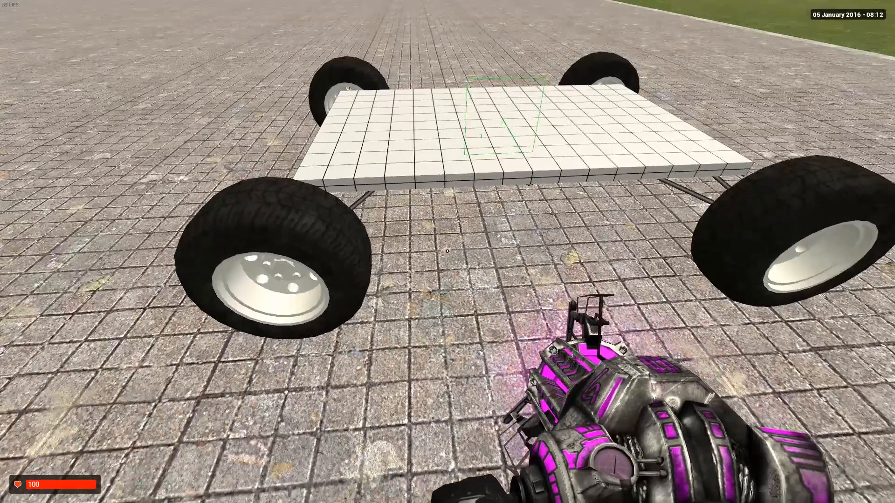
key("q")
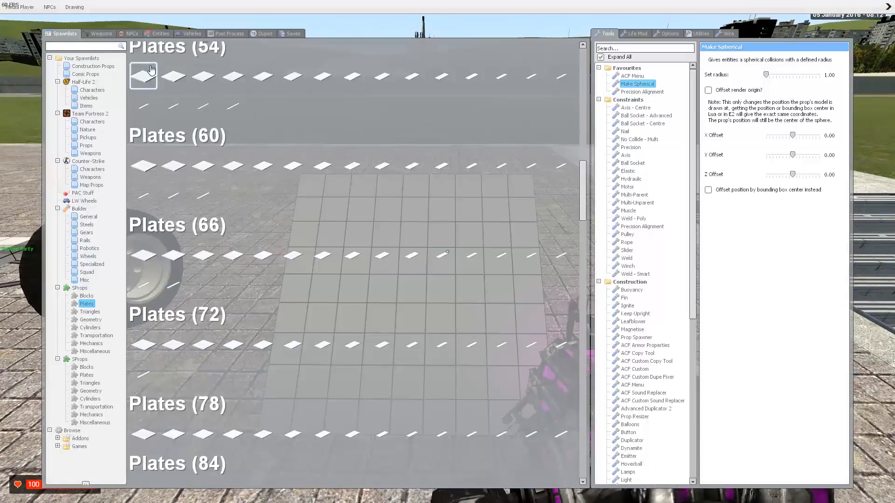
Step: Spawn a Plates (54) square plate and mount Wire Hydraulics on three of its corners
left_click(728, 33)
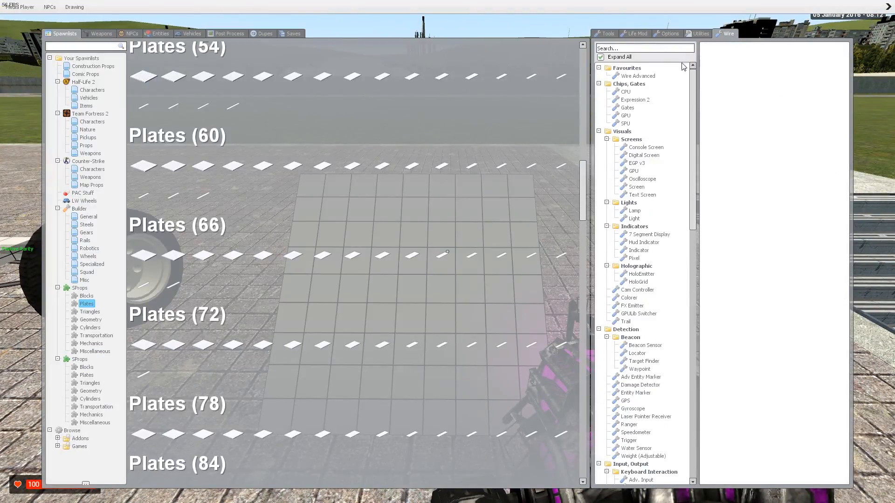
scroll("down", 3)
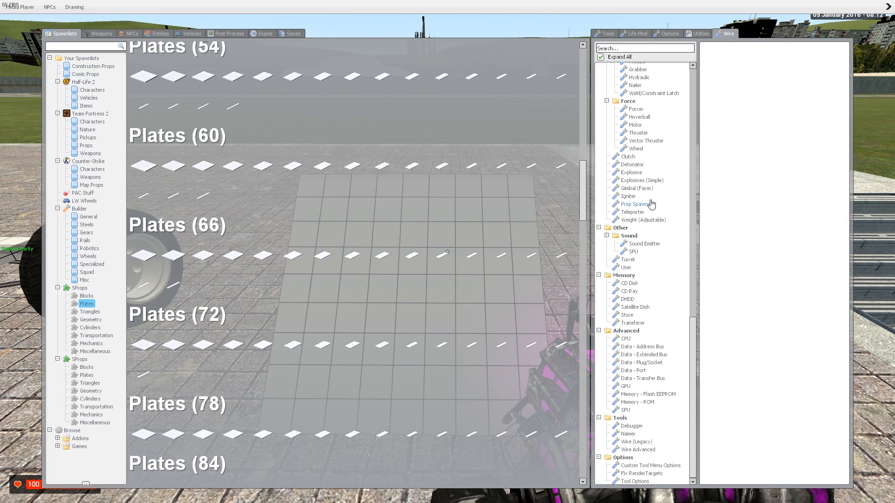
mouse_move(643, 80)
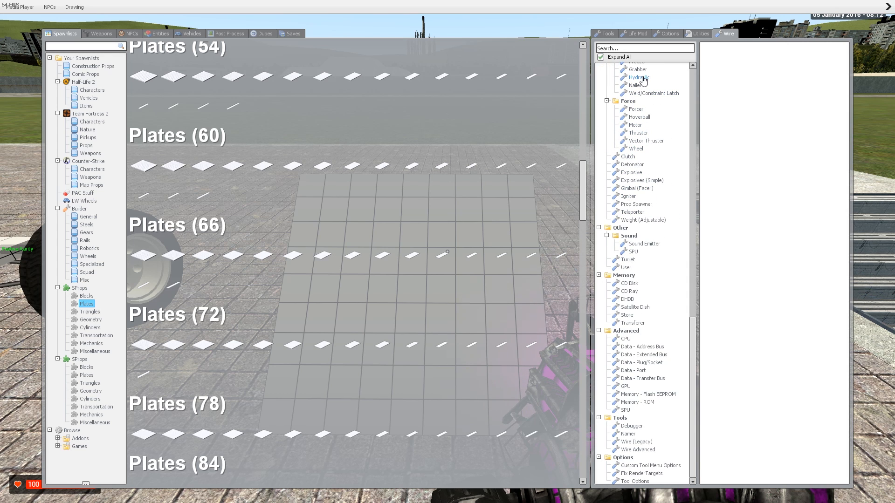
left_click(638, 77)
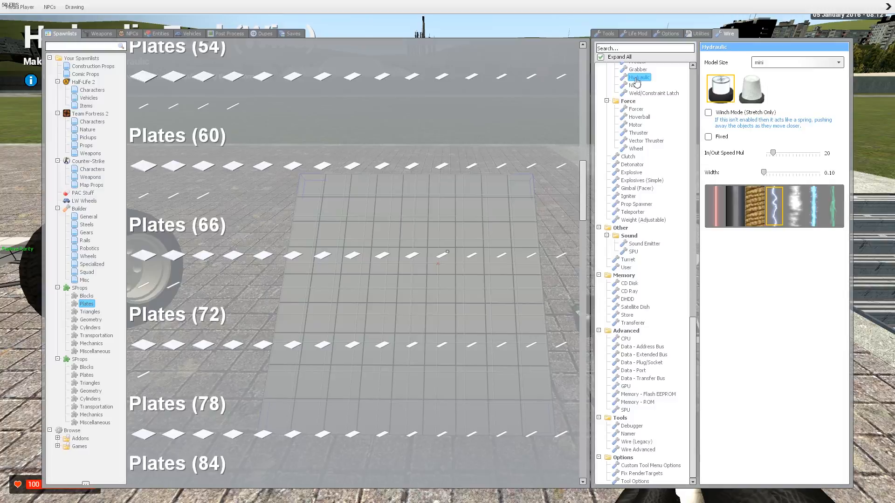
left_click(636, 77)
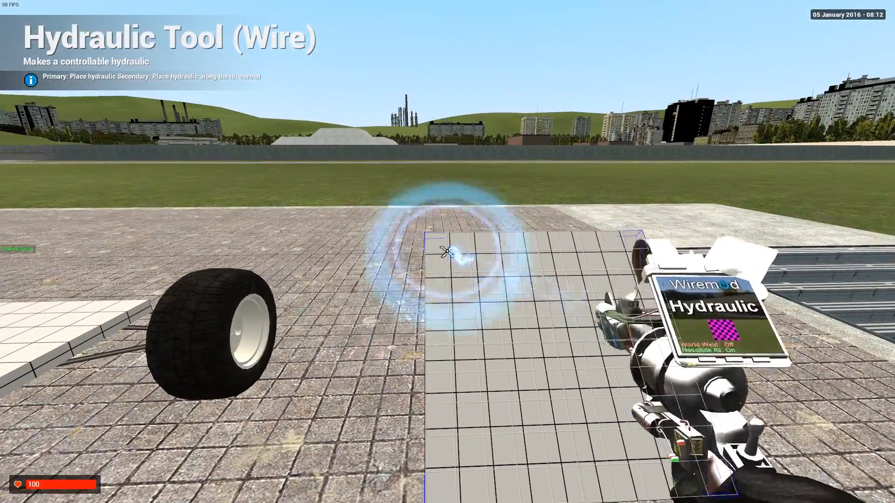
left_click(445, 252)
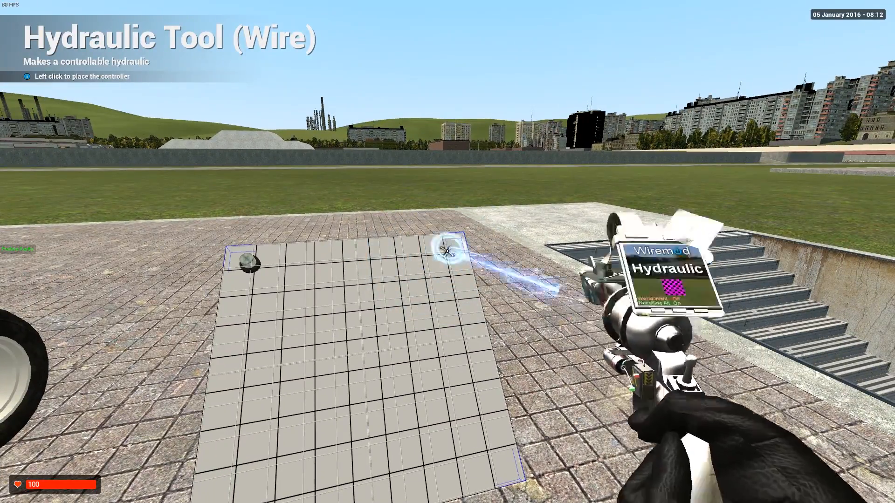
left_click(447, 253)
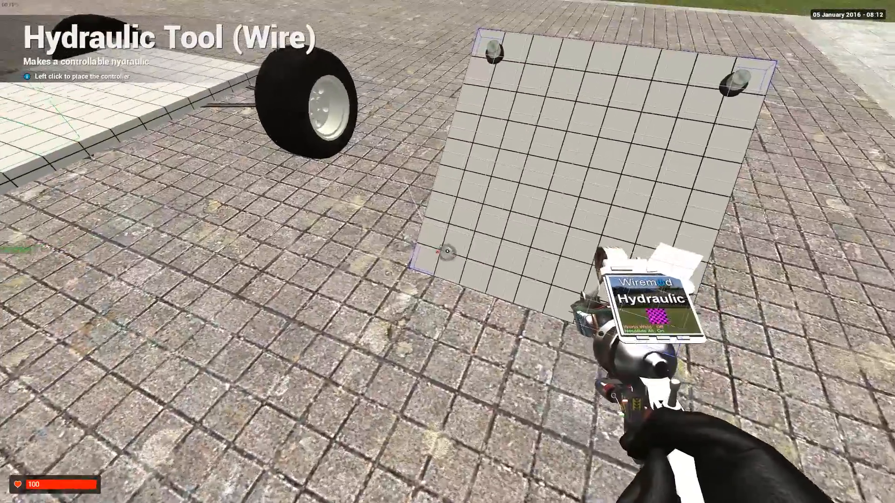
left_click(447, 258)
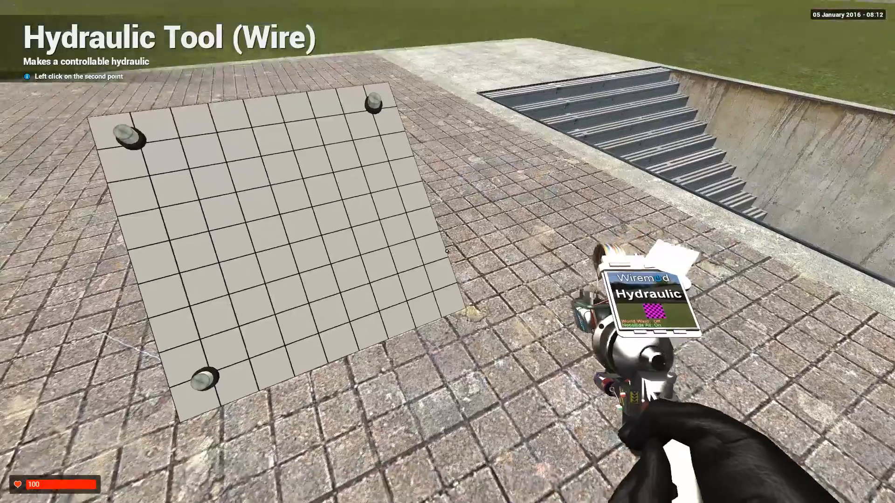
left_click(445, 264)
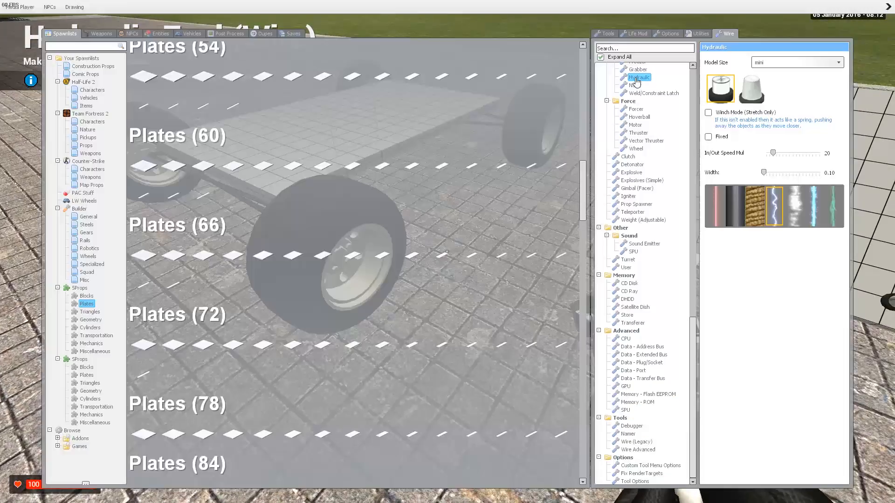
Step: Equip Precision Alignment from the tools list and select the base plate with it
left_click(606, 34)
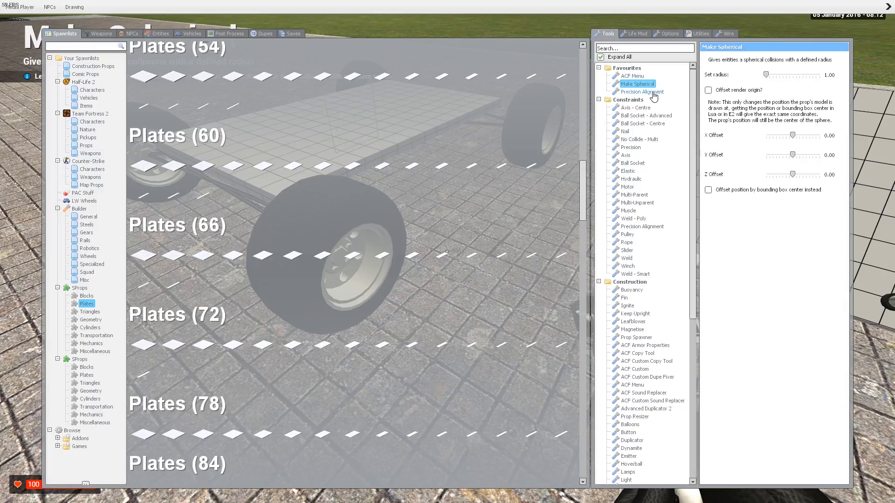
left_click(641, 91)
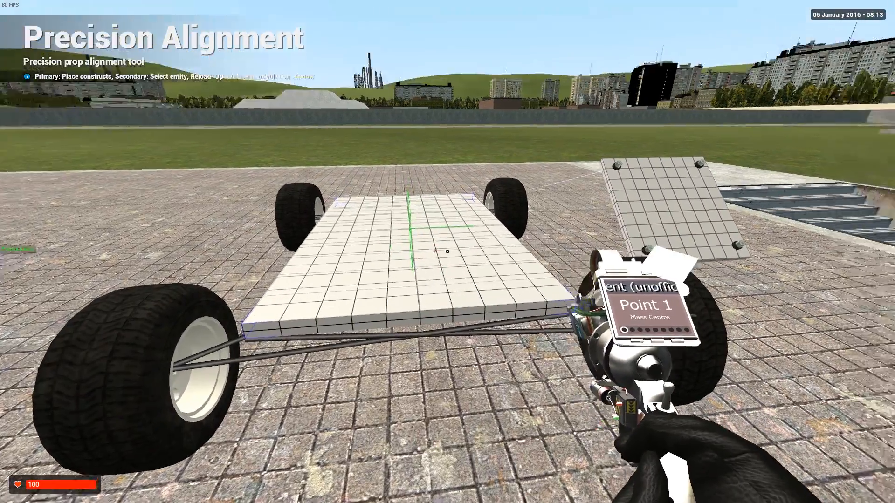
left_click(445, 252)
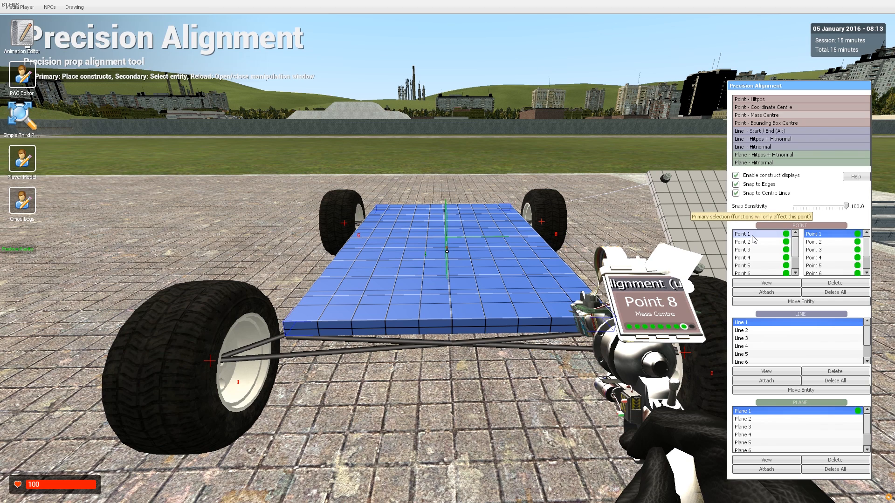
Step: View alignment points 1 and 3 in the Precision Alignment point list
left_click(742, 233)
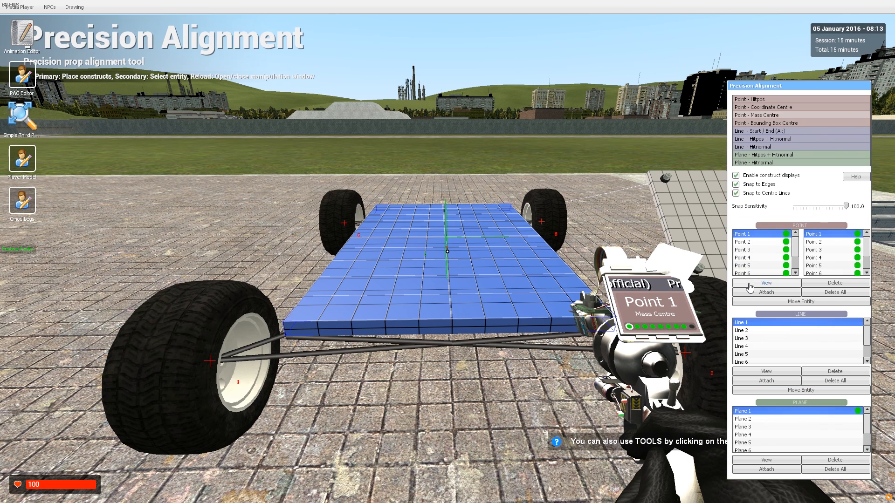
left_click(754, 249)
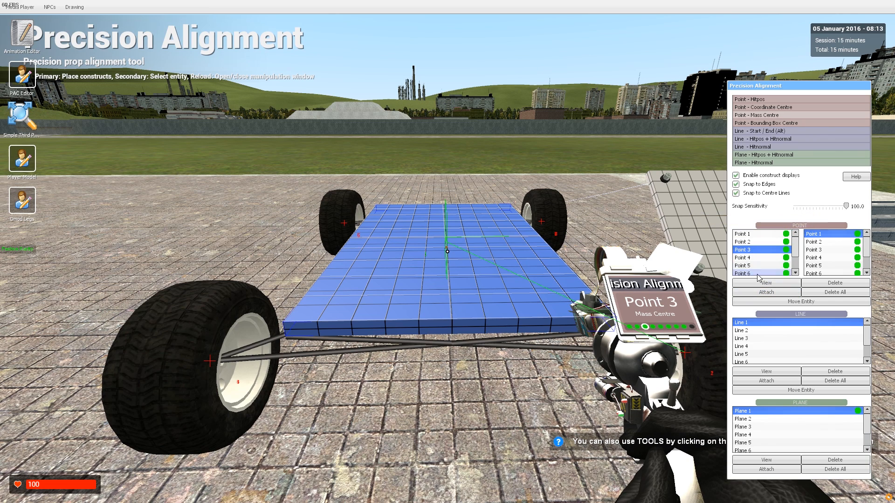
left_click(752, 265)
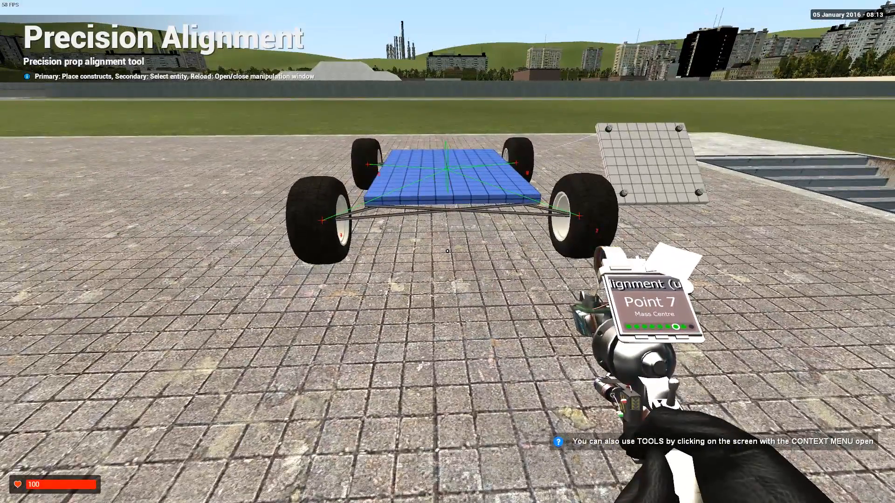
Step: Remove the small leftover plate lying on the ground near the chassis
key("q")
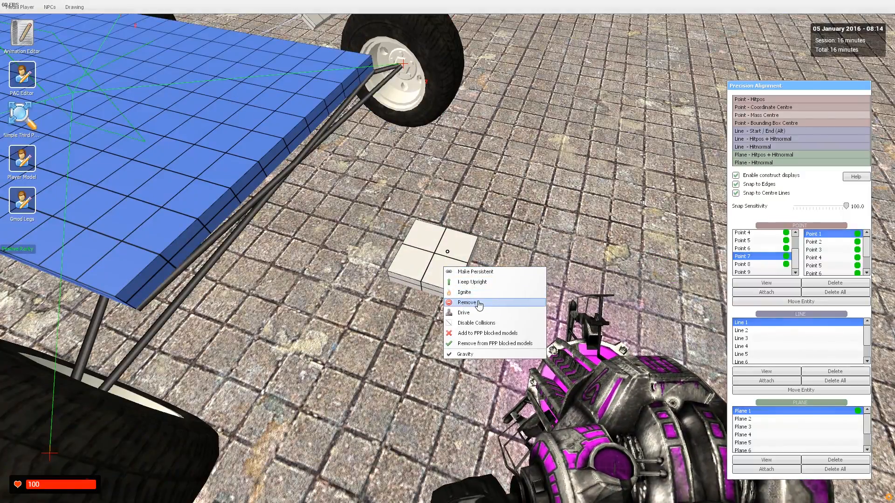
left_click(466, 302)
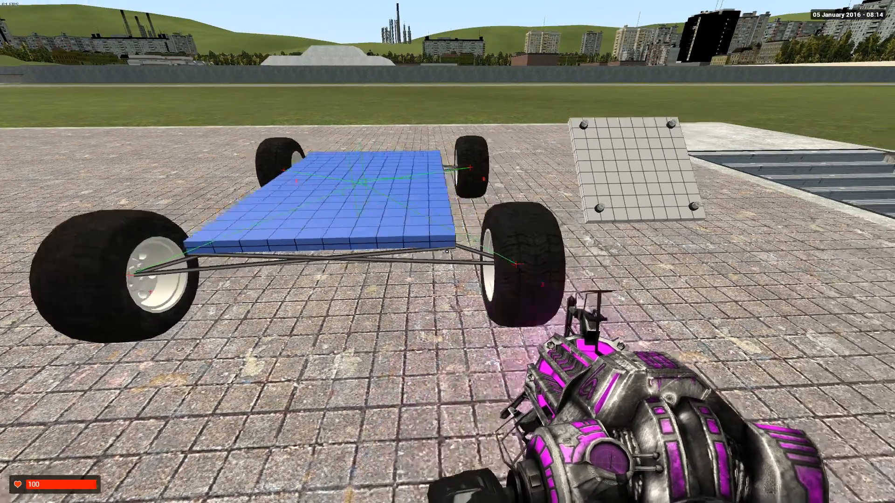
key("q")
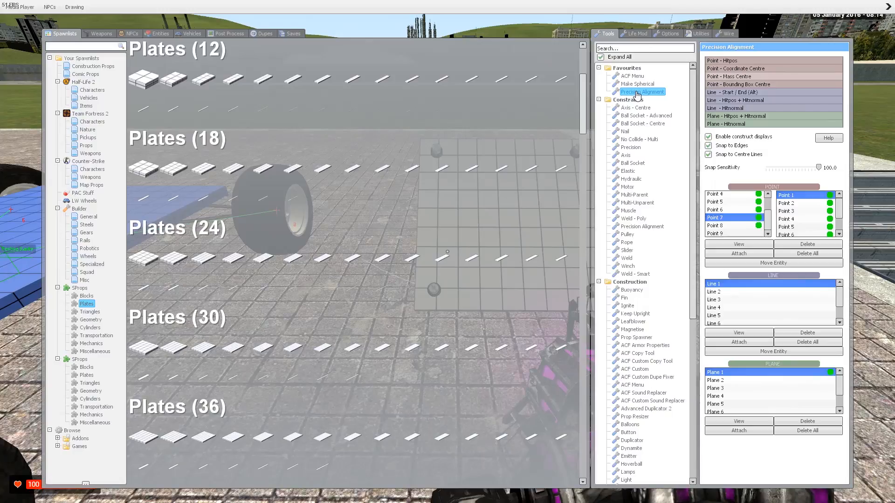
Step: Create a Wire Hydraulic constraint between Pos 1 and Pos 2 points, then close the alignment window
left_click(642, 92)
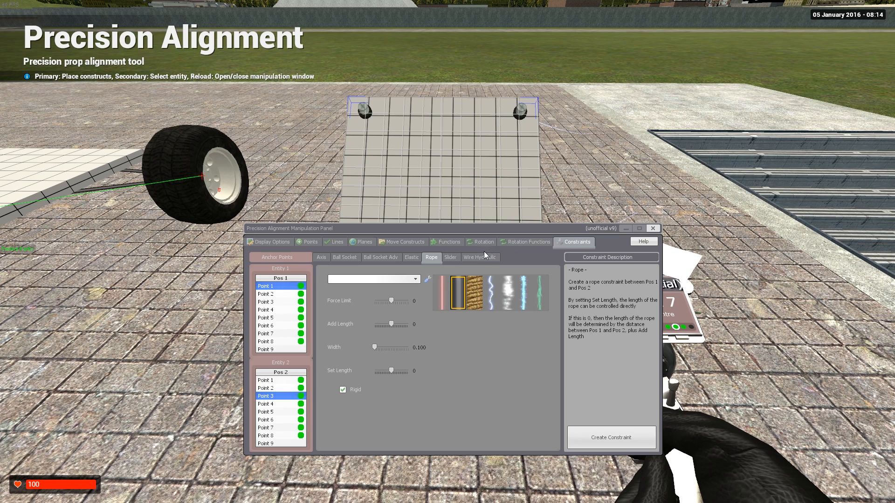
left_click(479, 257)
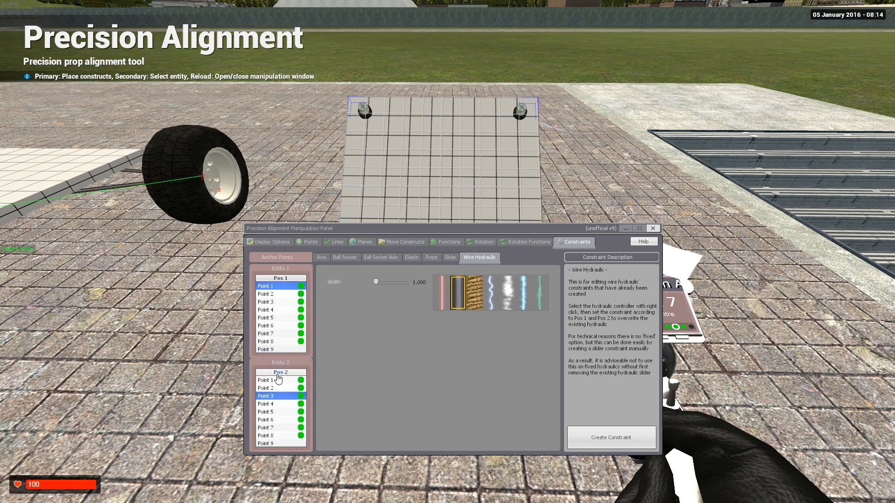
left_click(273, 387)
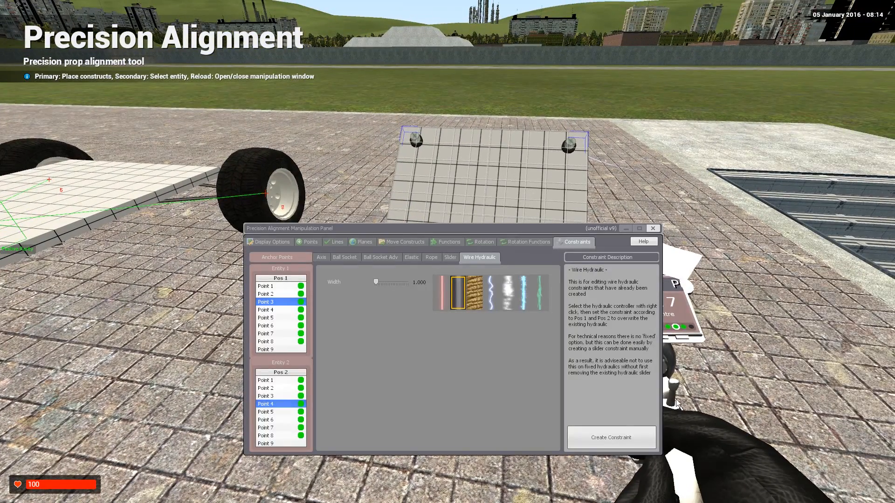
mouse_move(397, 409)
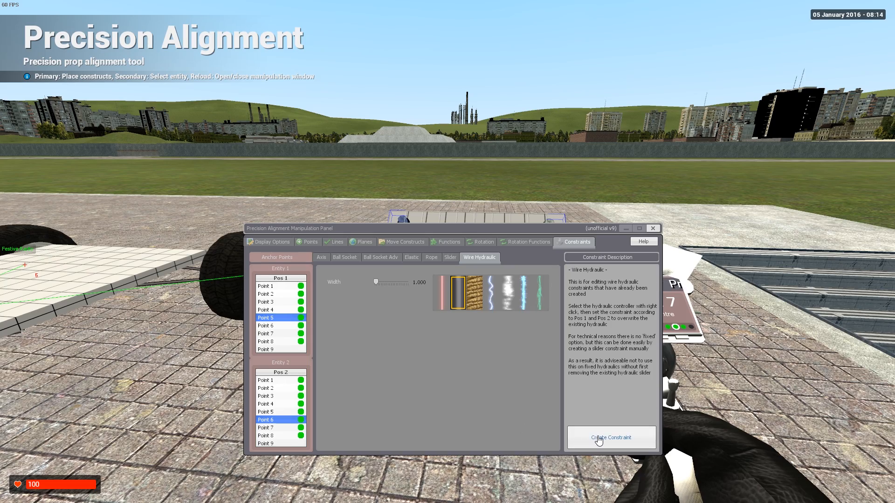
mouse_move(655, 242)
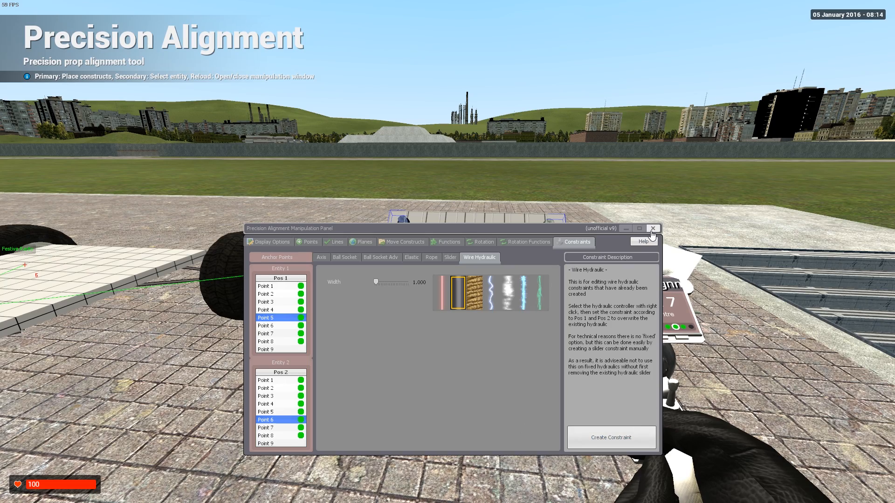
left_click(653, 241)
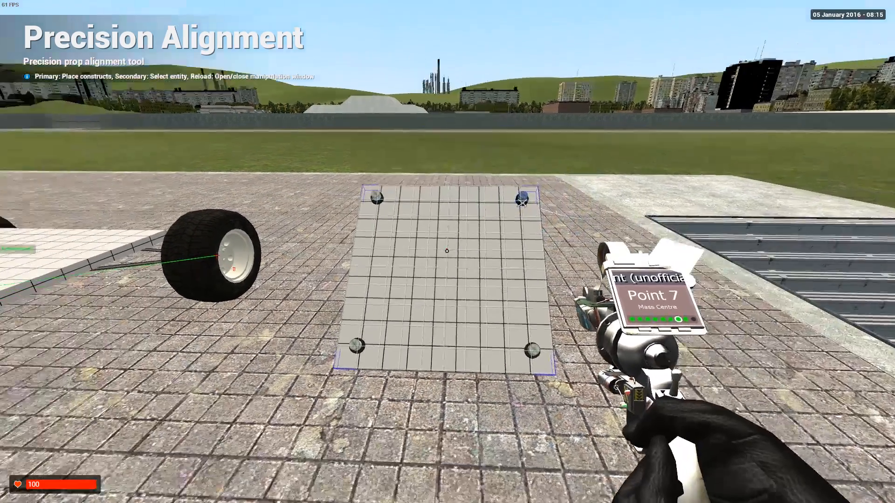
key("r")
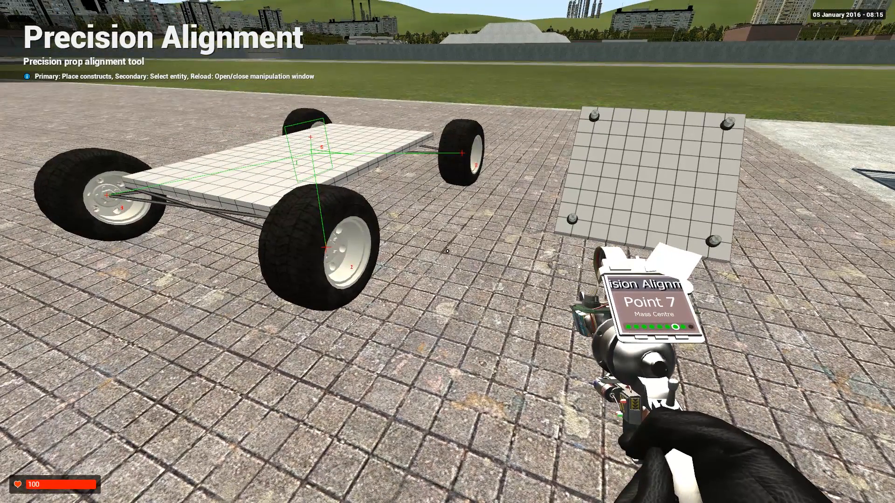
key("q")
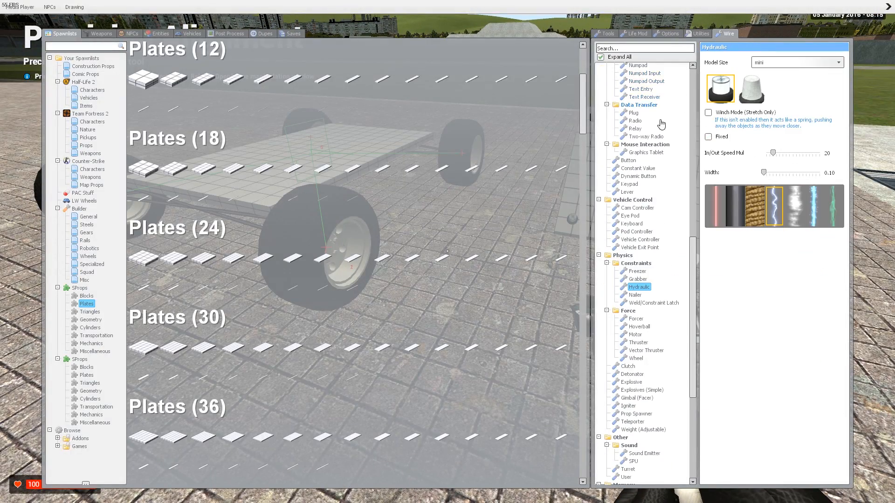
Step: Spawn the ACF_Setup Expression 2 chip on the square plate and close its code editor
left_click(633, 99)
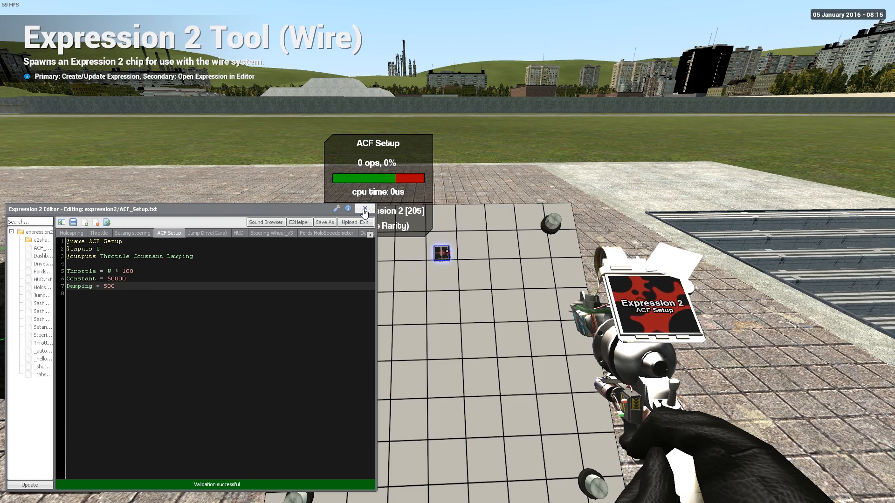
left_click(365, 208)
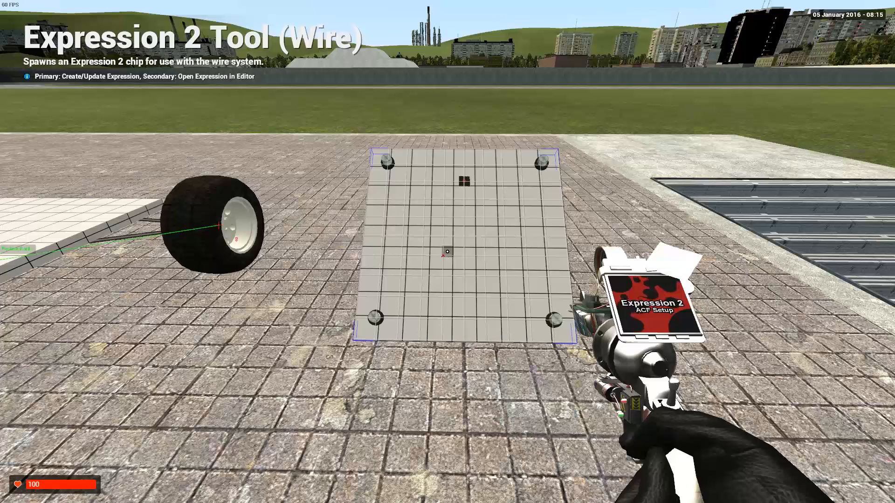
key("q")
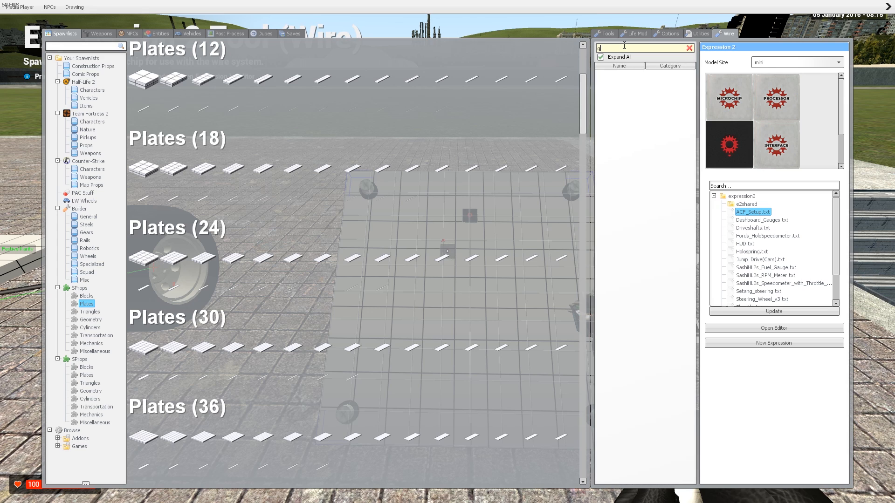
Step: Search tools for 'pod', place a Wire Pod Controller on the plate, and clear the search
left_click(687, 49)
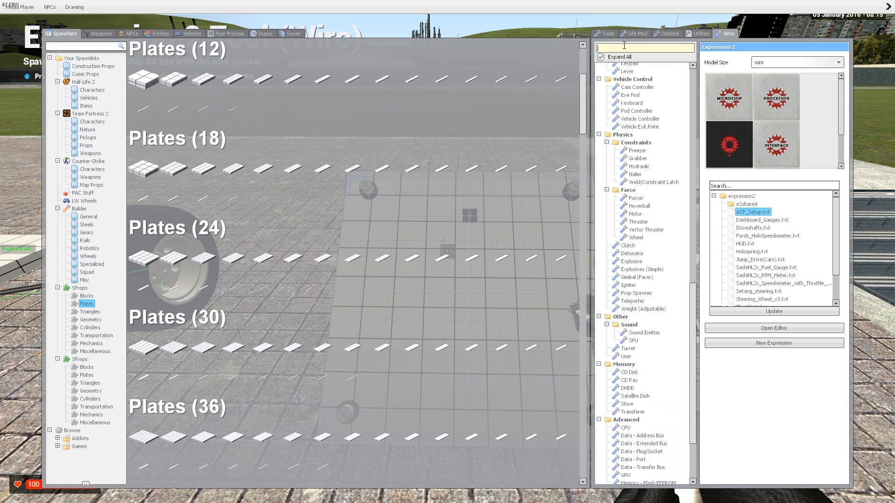
type("pod")
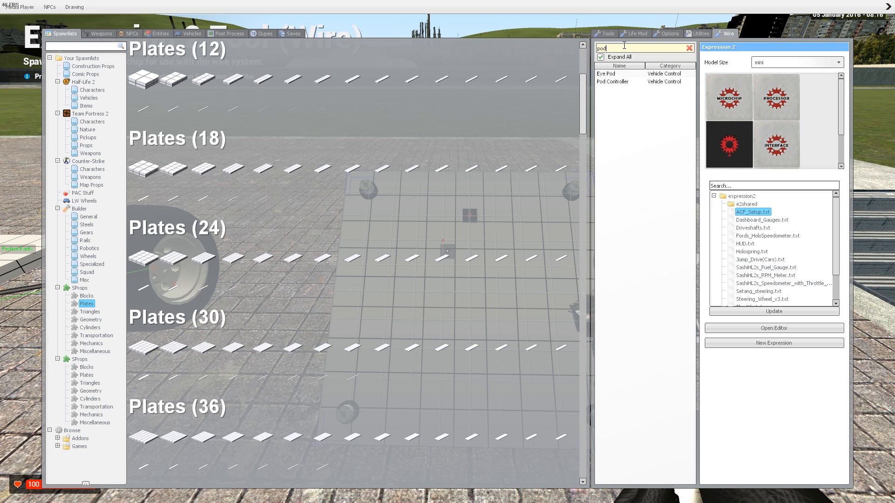
left_click(613, 82)
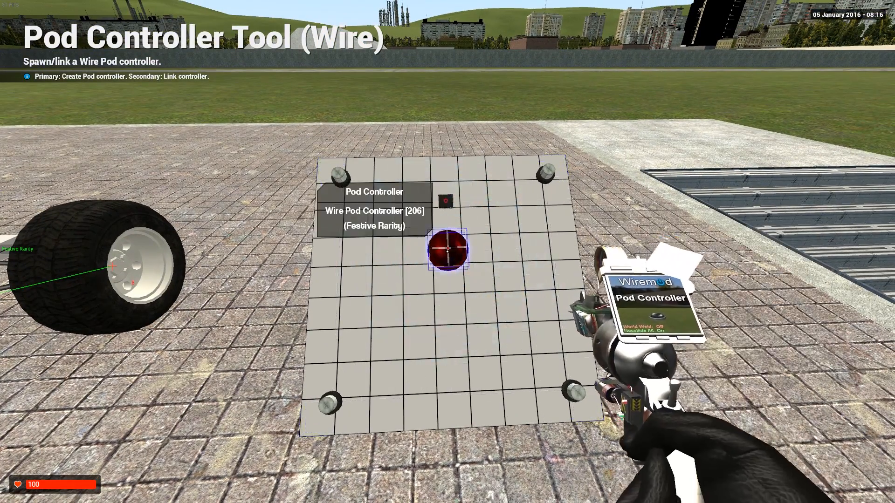
key("q")
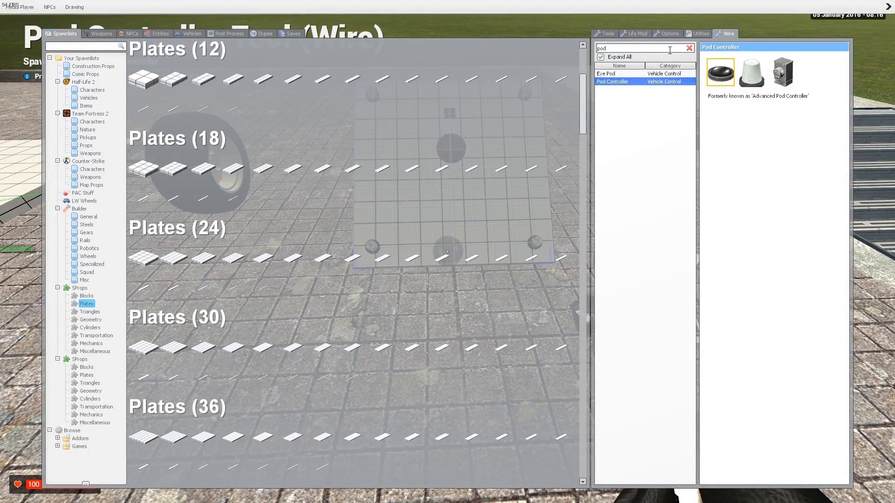
left_click(689, 48)
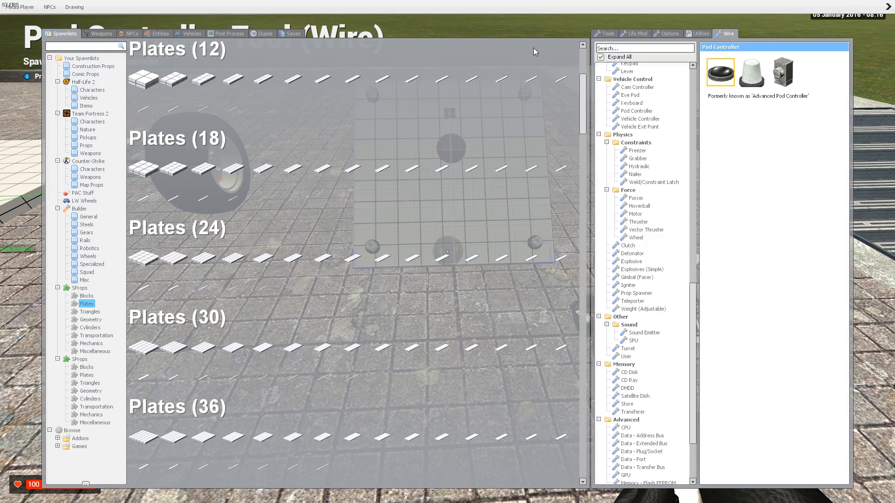
left_click(638, 75)
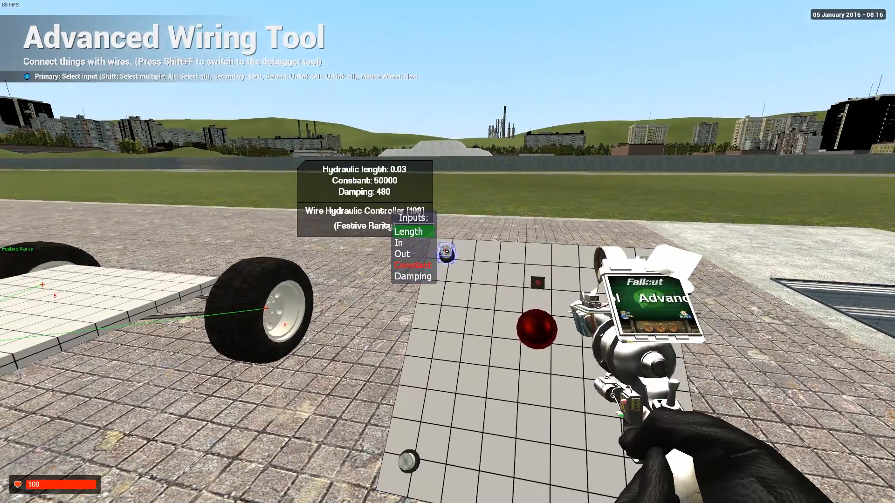
Step: Wire the hydraulic controller's Constant and Damping inputs to the E2 chip's outputs
left_click(414, 277)
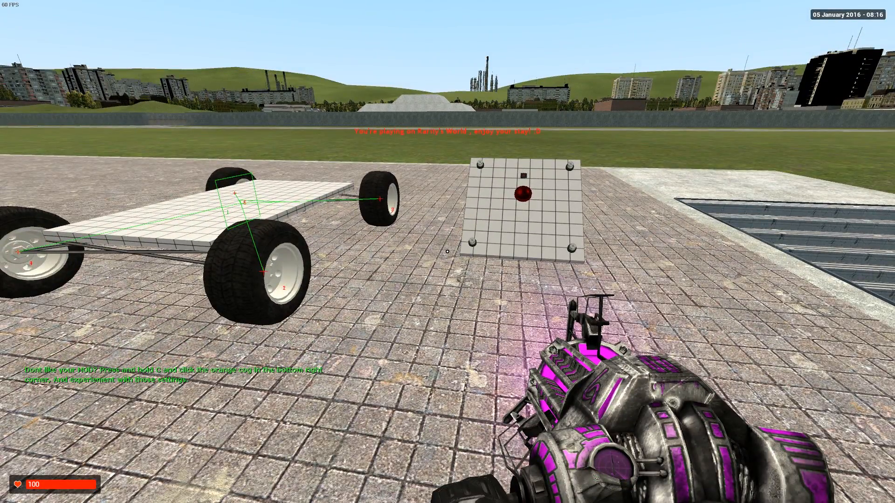
key("q")
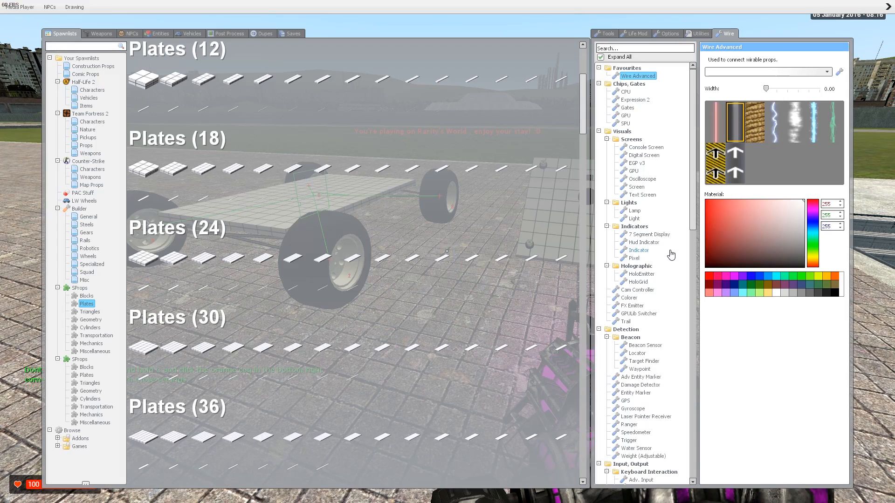
Step: Copy the wheeled chassis and its control plate with Advanced Duplicator 2, then paste a duplicate
left_click(607, 33)
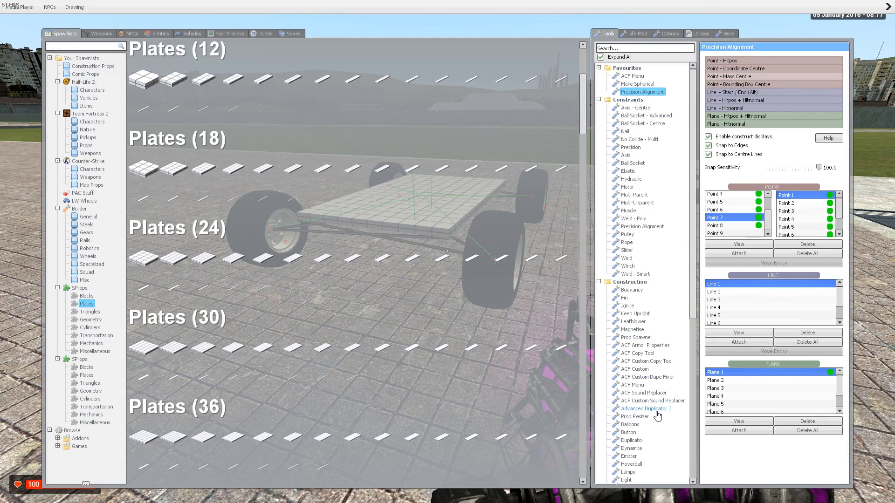
left_click(646, 409)
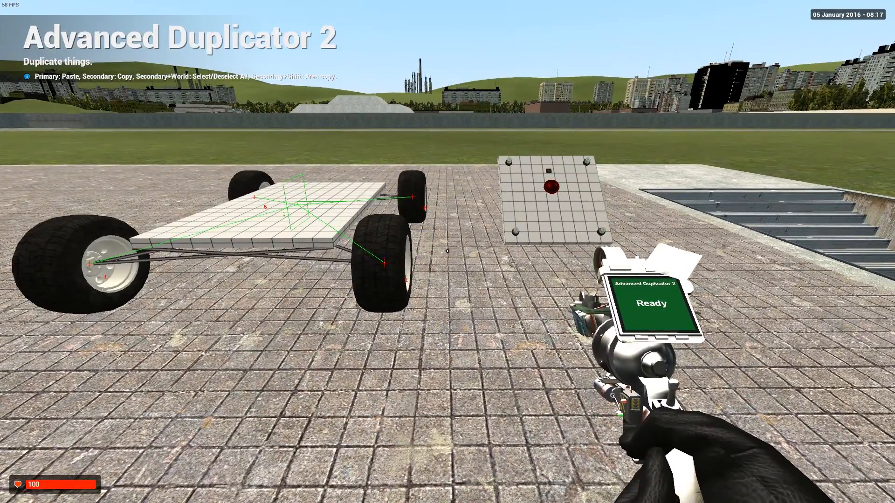
left_click(446, 252)
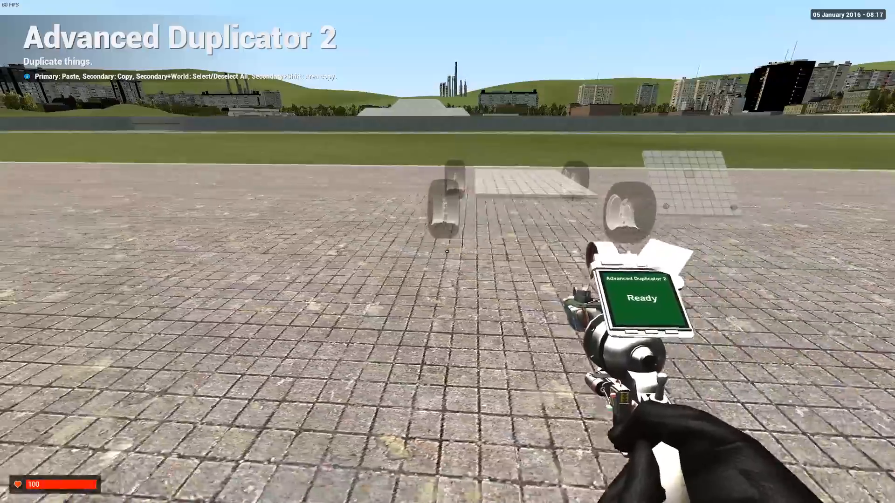
left_click(445, 255)
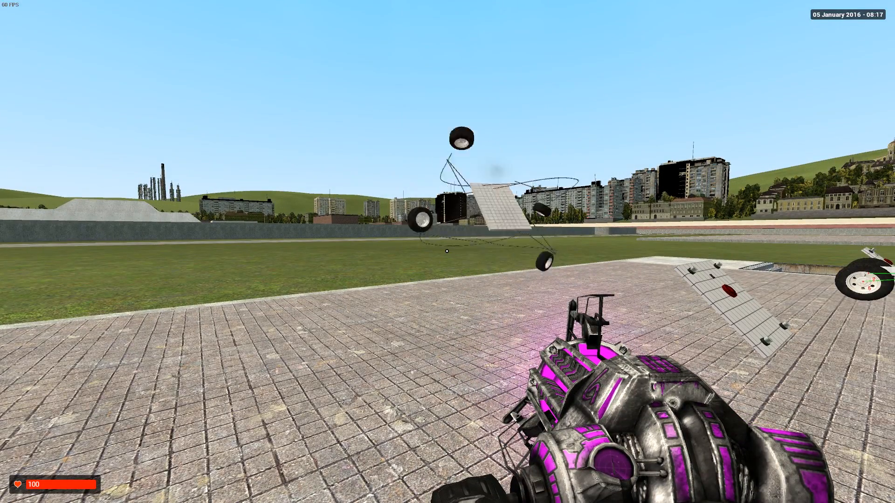
Step: Apply Weight - Improved to the pasted car's base plate, giving it weight 24
key("q")
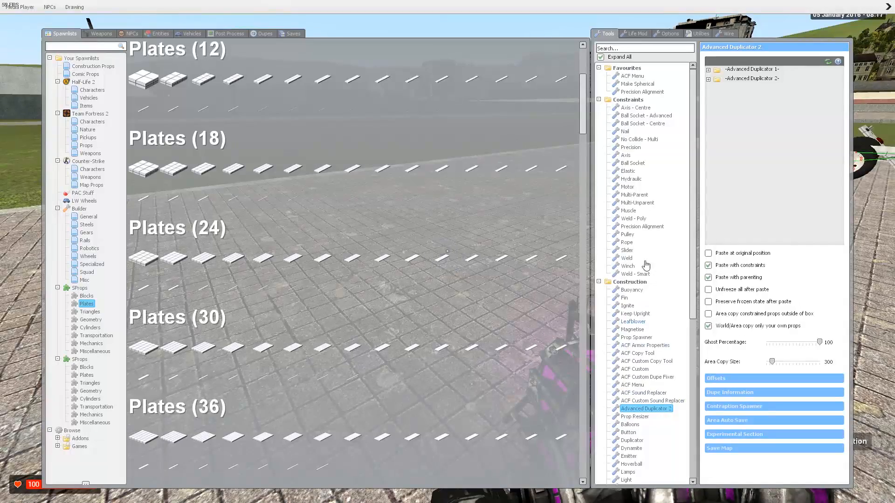
scroll("down", 3)
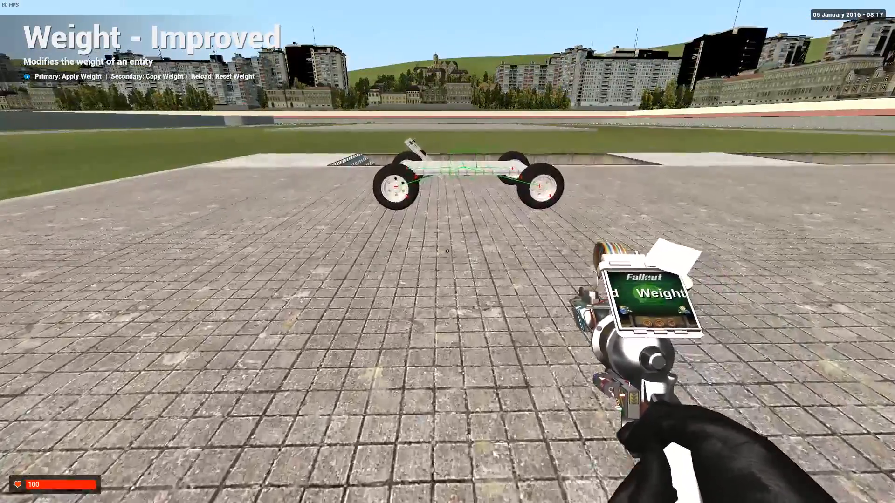
key("q")
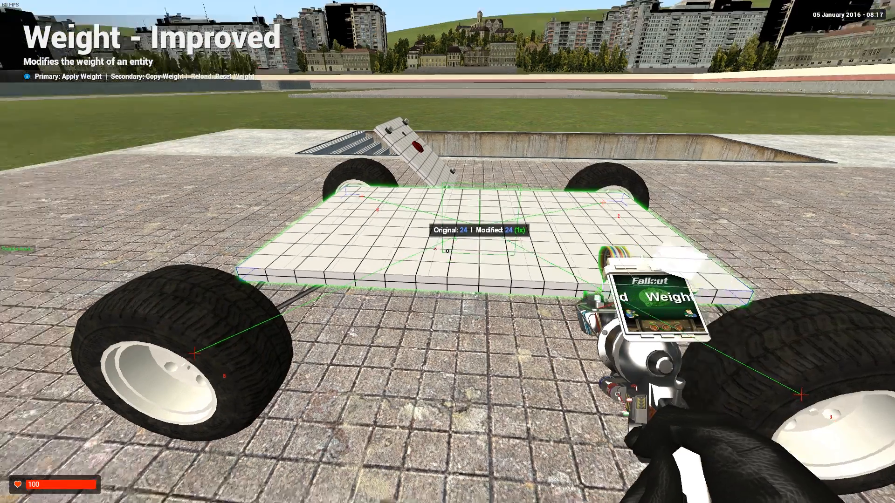
key("q")
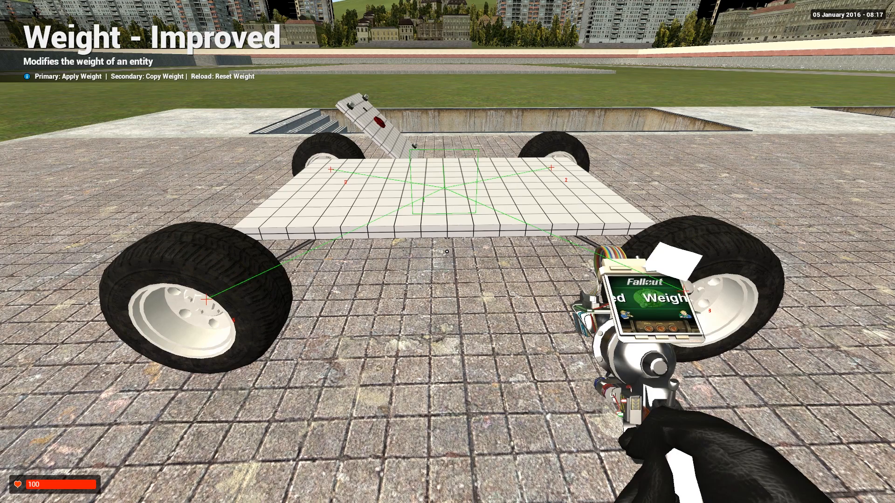
key("q")
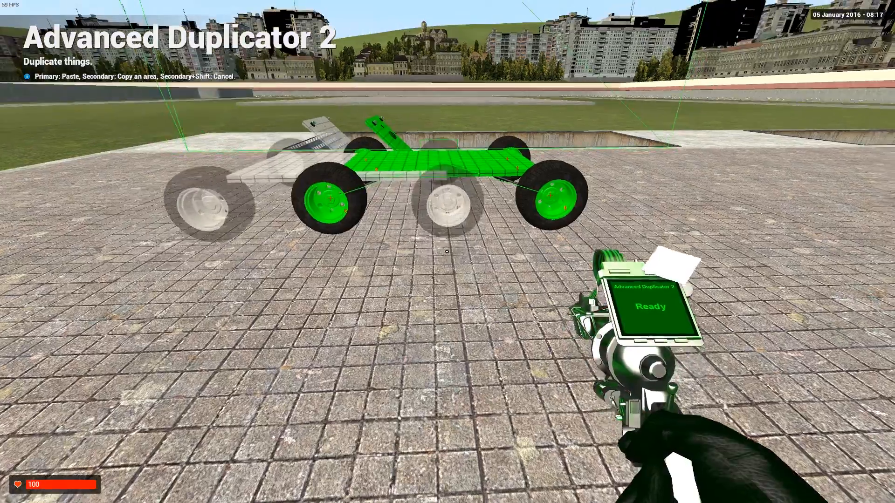
Step: Copy the weighted car and all its parts with Advanced Duplicator 2
left_click(447, 251)
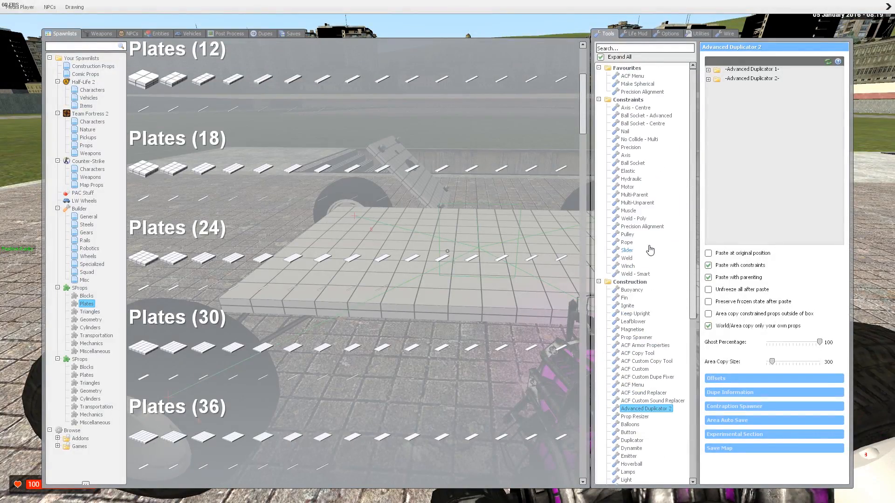
mouse_move(650, 238)
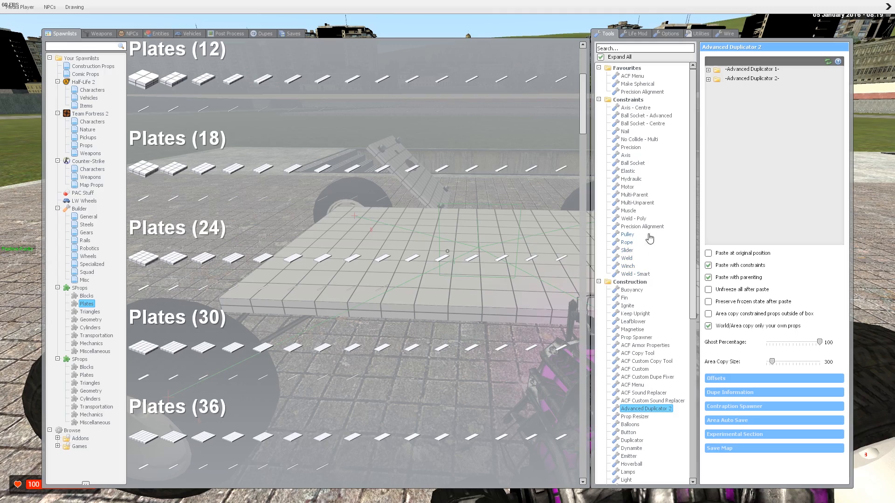
Step: No-collide a wheel with the base plate using the two-prop No Collide tool
left_click(639, 139)
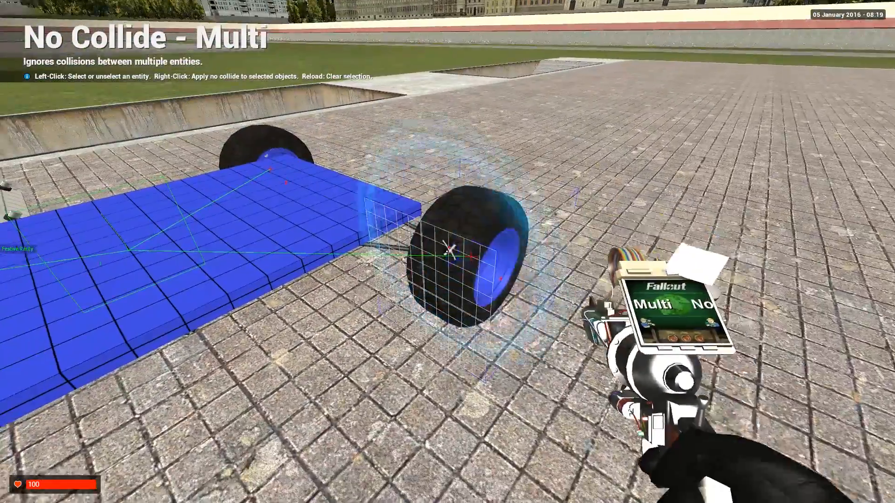
key("q")
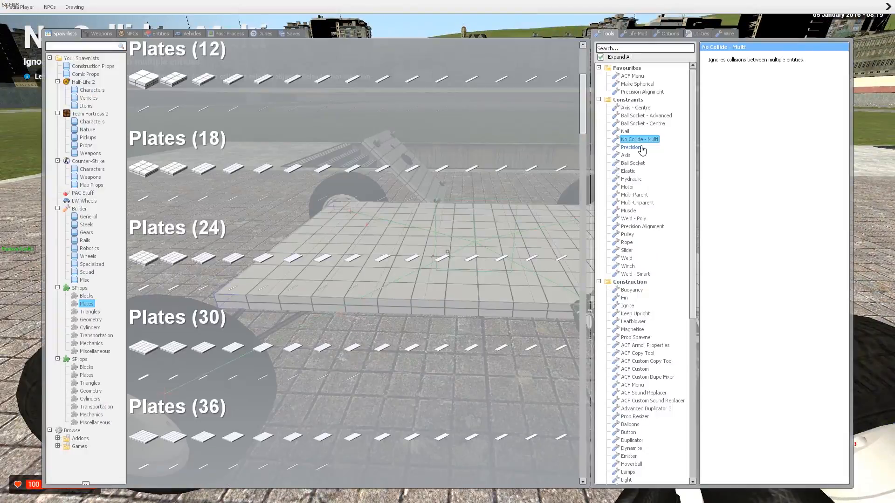
scroll("down", 3)
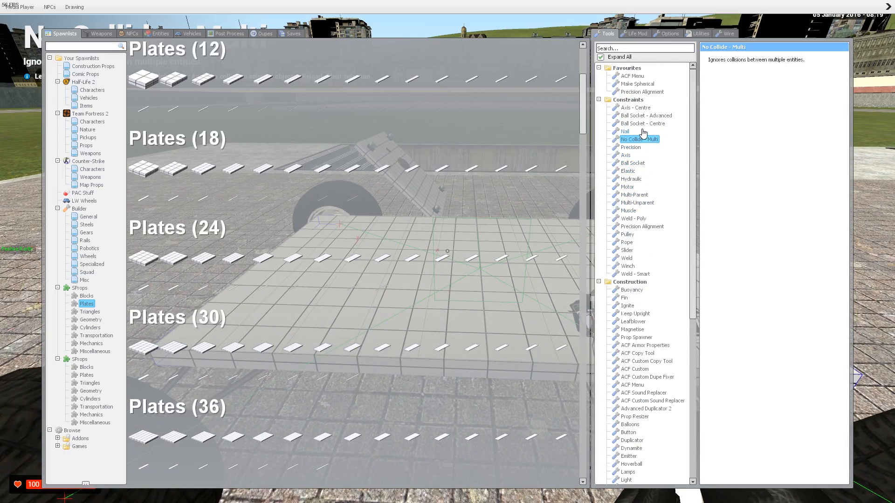
left_click(638, 139)
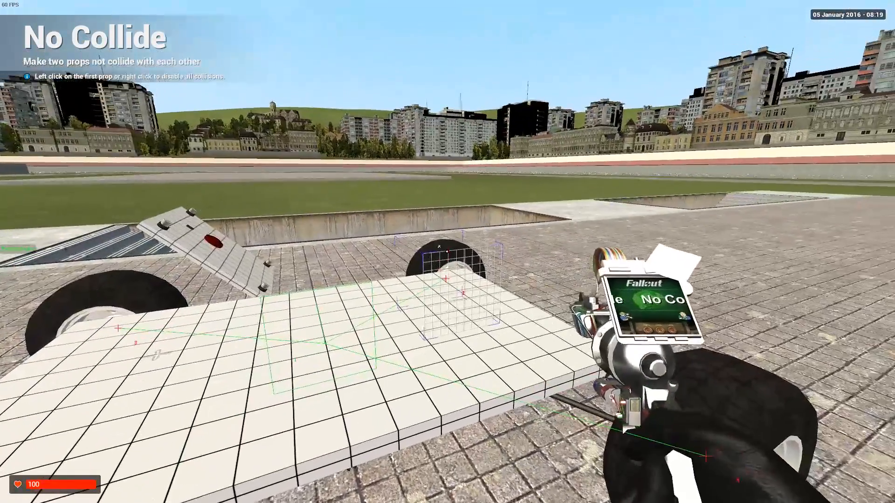
left_click(445, 281)
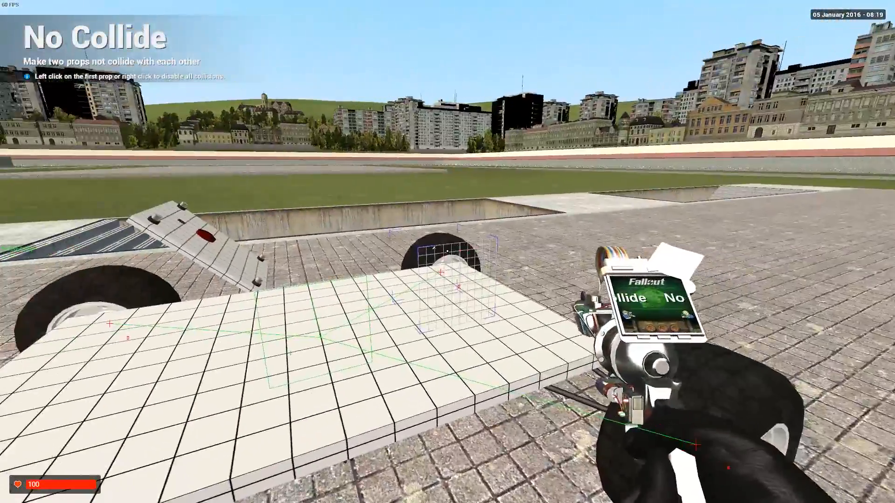
left_click(445, 262)
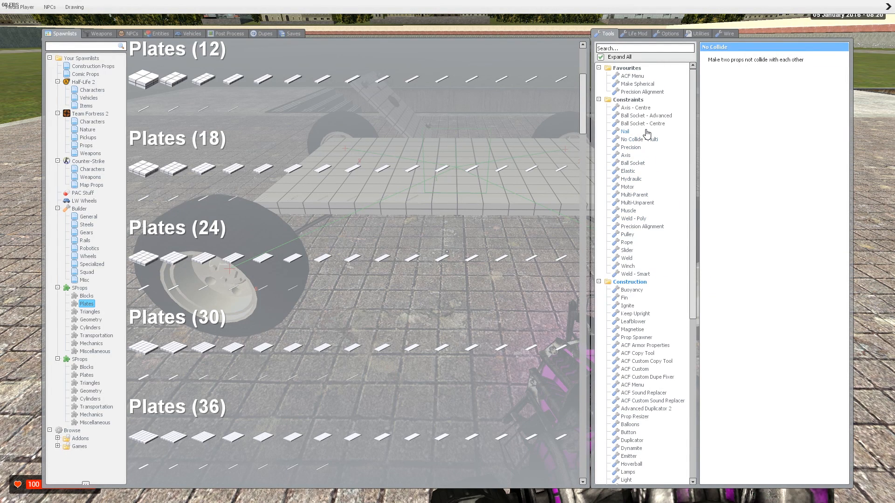
Step: Equip Ball Socket - Advanced with X limits at -180 and 180
left_click(646, 115)
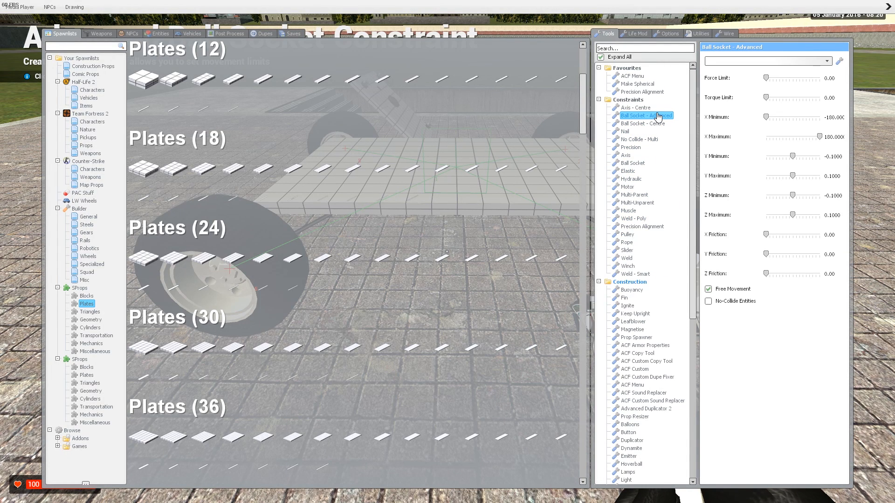
mouse_move(796, 100)
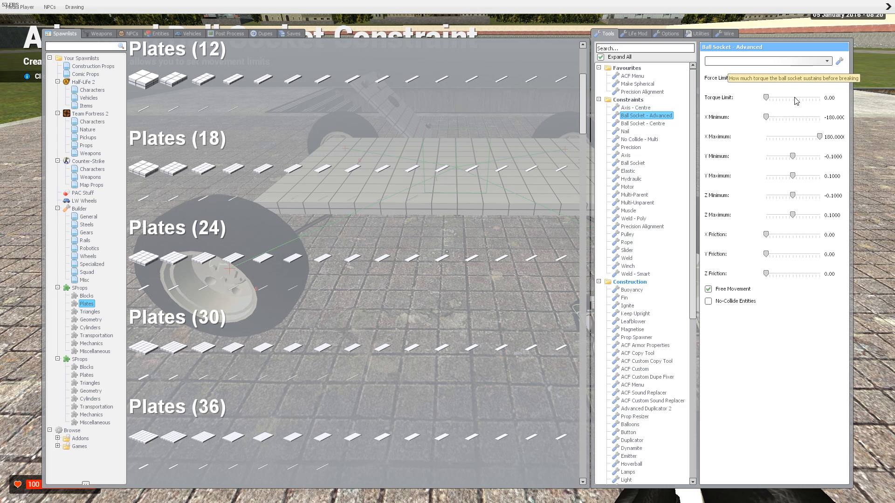
mouse_move(800, 98)
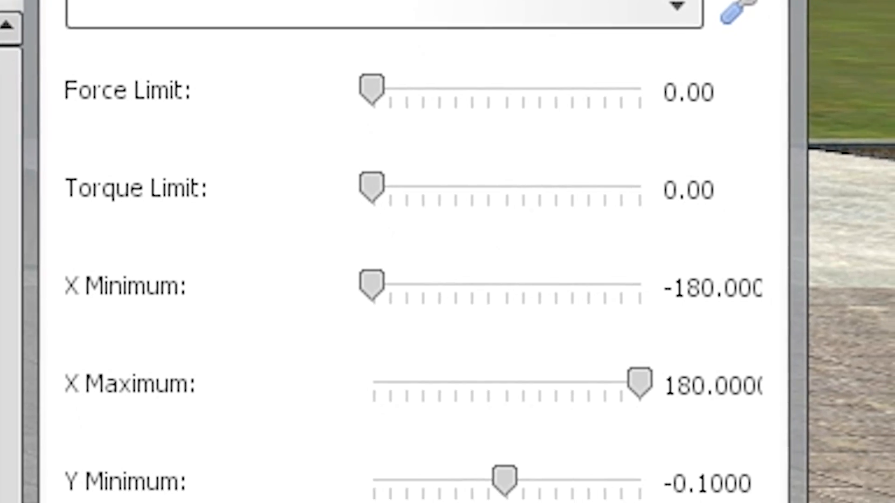
scroll("down", 3)
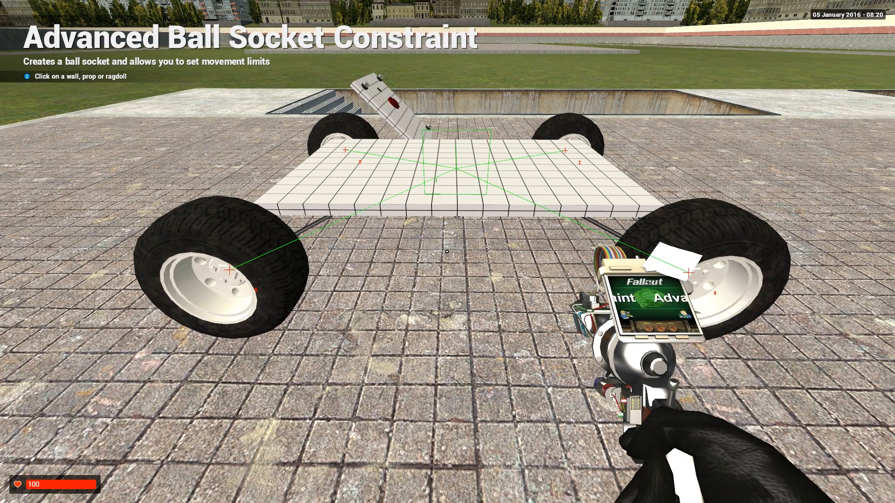
Step: Ball-socket a wheel hub to its rod under the base plate
key("q")
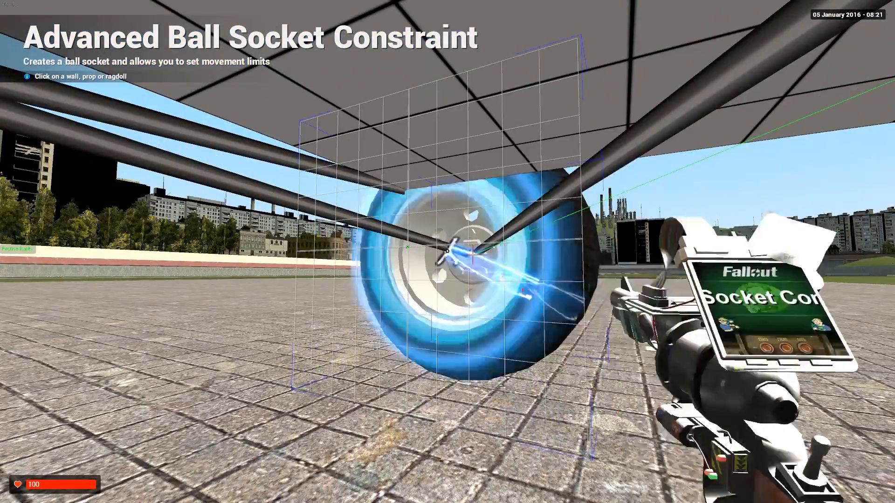
left_click(449, 252)
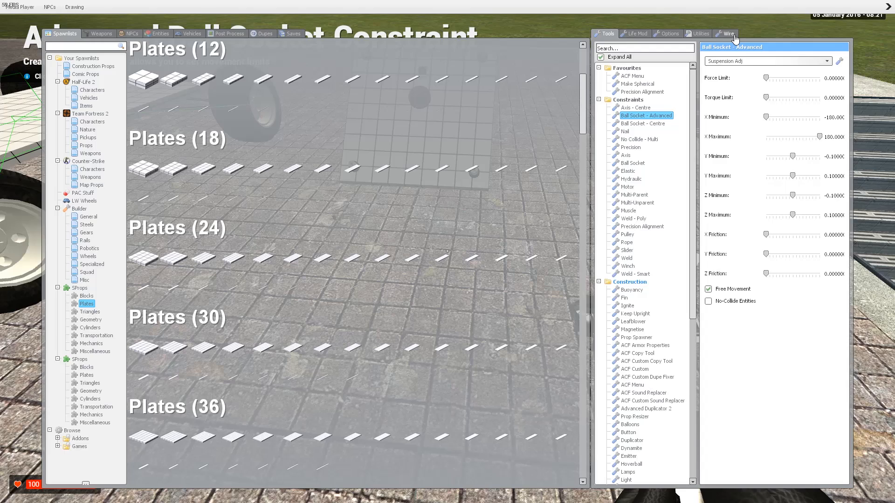
Step: Spawn the Setang_steering Expression 2 chip on the control plate from the Wire tab
left_click(727, 33)
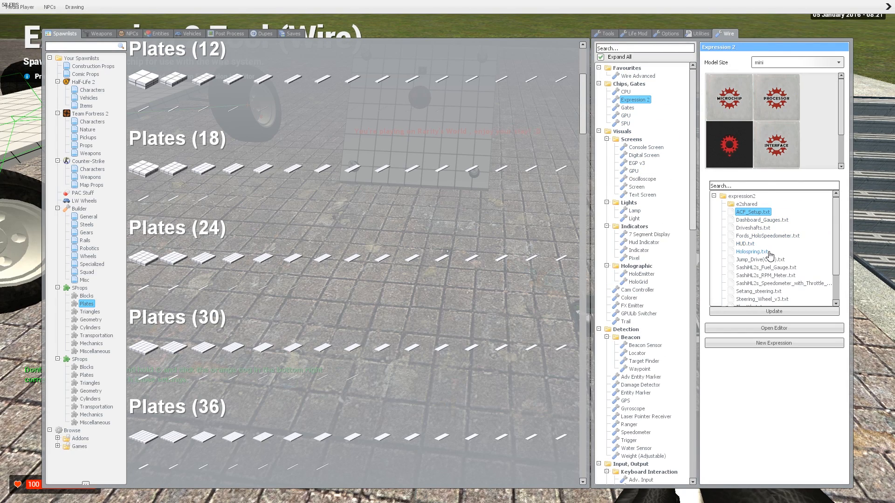
scroll("down", 3)
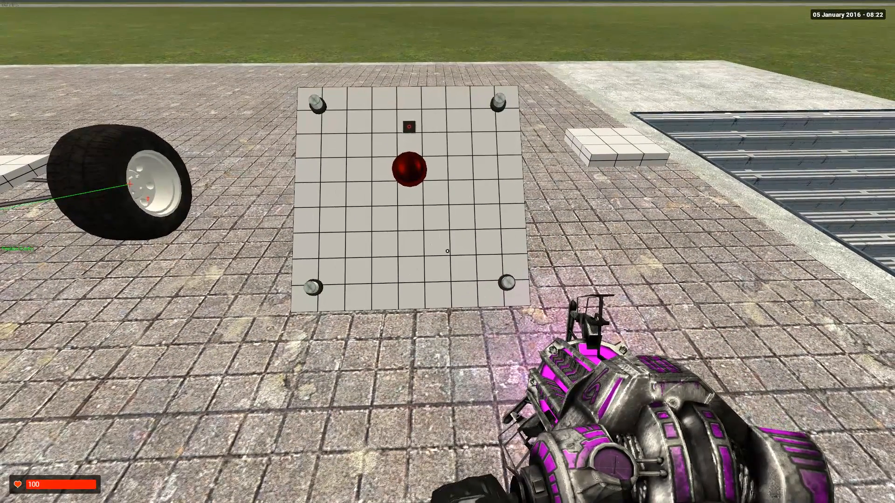
Step: Wire the pod controller input to the E2 chip using Wire Advanced
key("q")
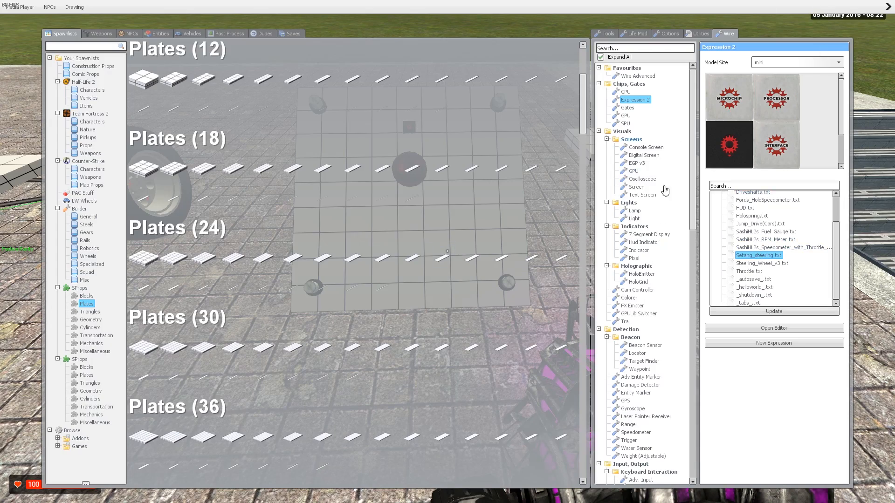
scroll("down", 3)
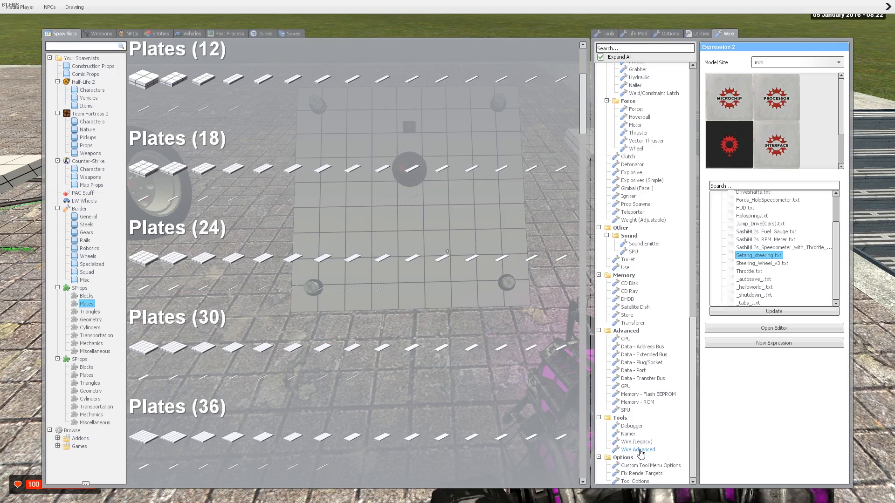
left_click(637, 449)
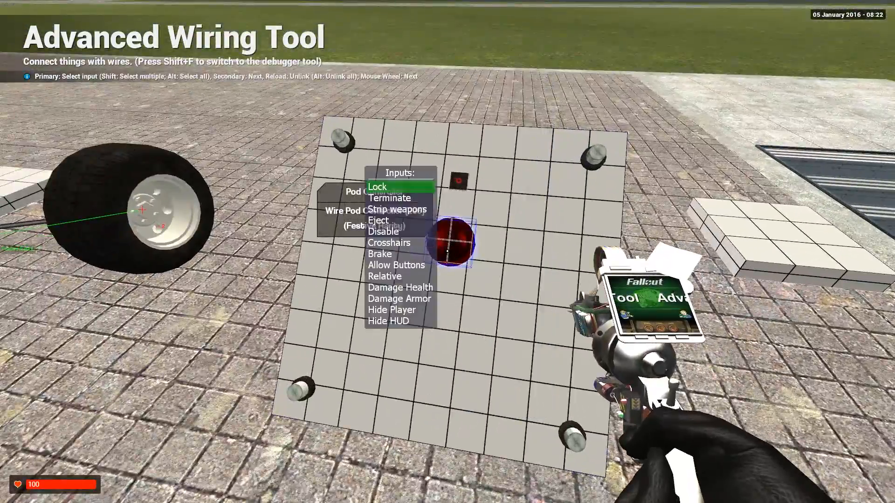
left_click(378, 187)
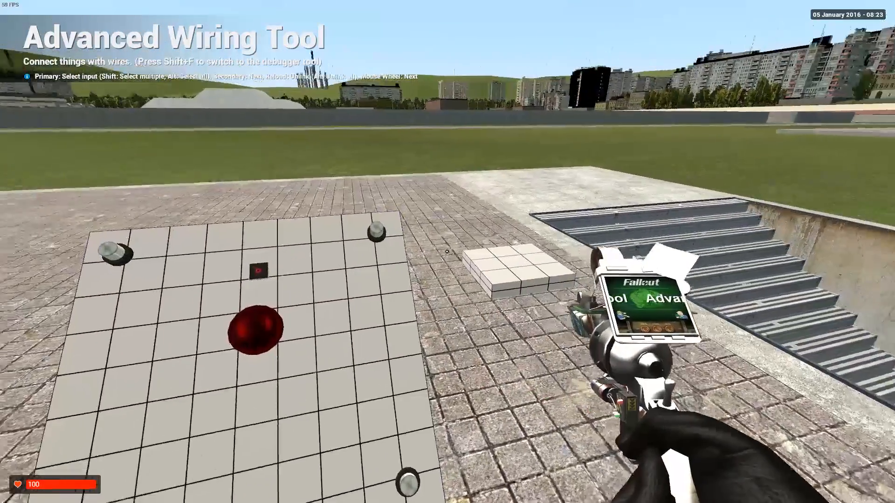
key("q")
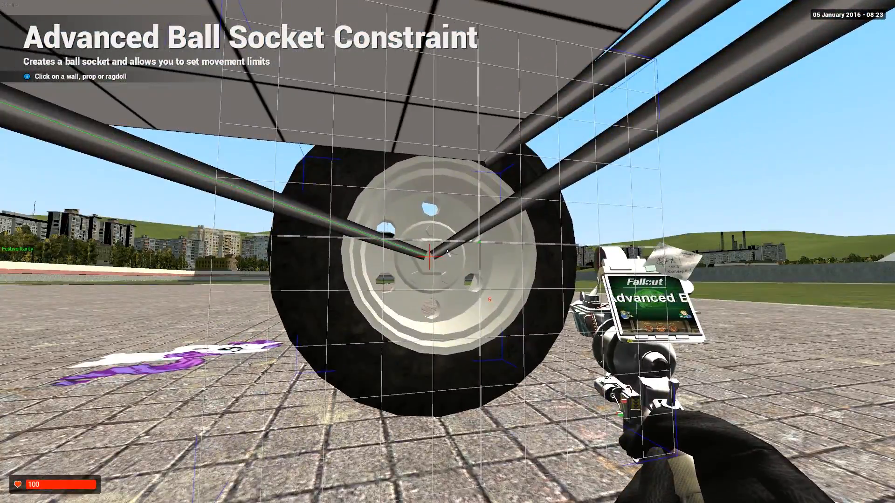
Step: Ball-socket the front wheel hubs to their rods
left_click(432, 255)
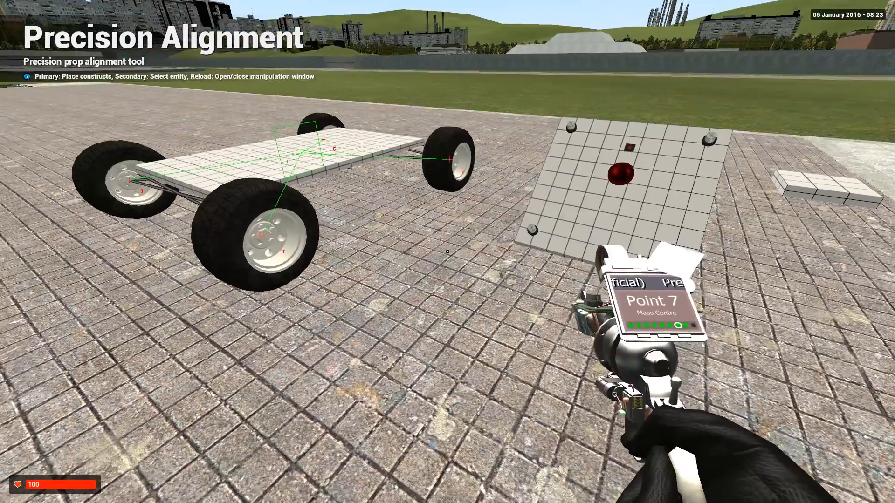
Step: Paste the saved four-wheeled vehicle onto the ground with Advanced Duplicator 2
key("q")
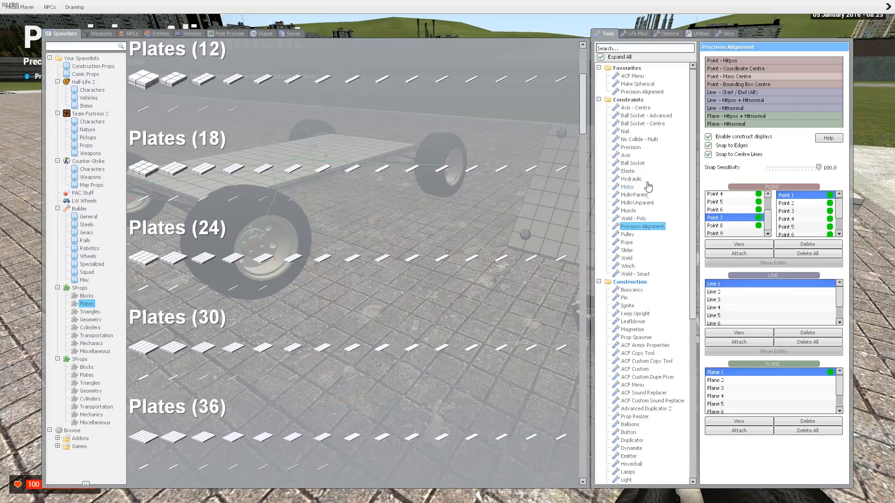
left_click(646, 408)
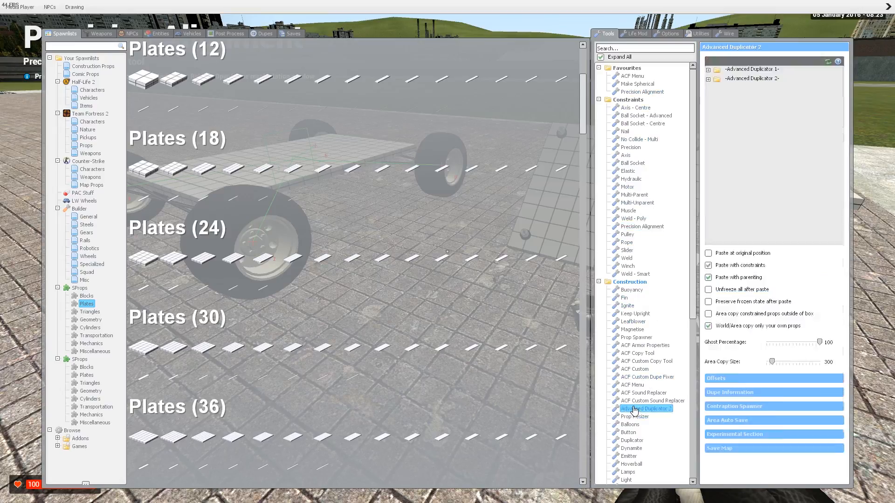
left_click(645, 409)
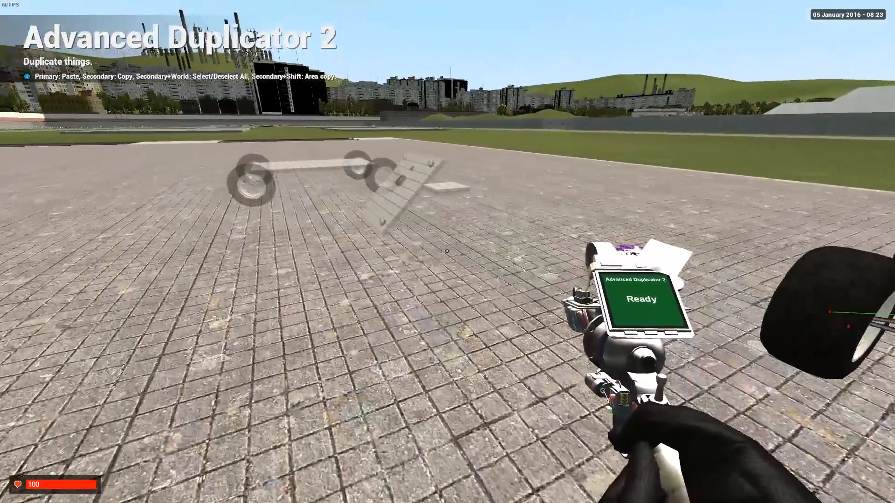
left_click(447, 253)
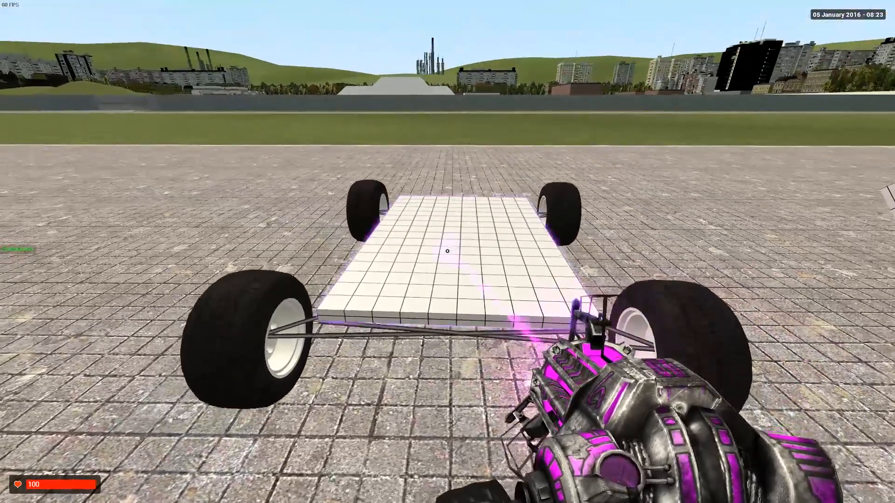
key("q")
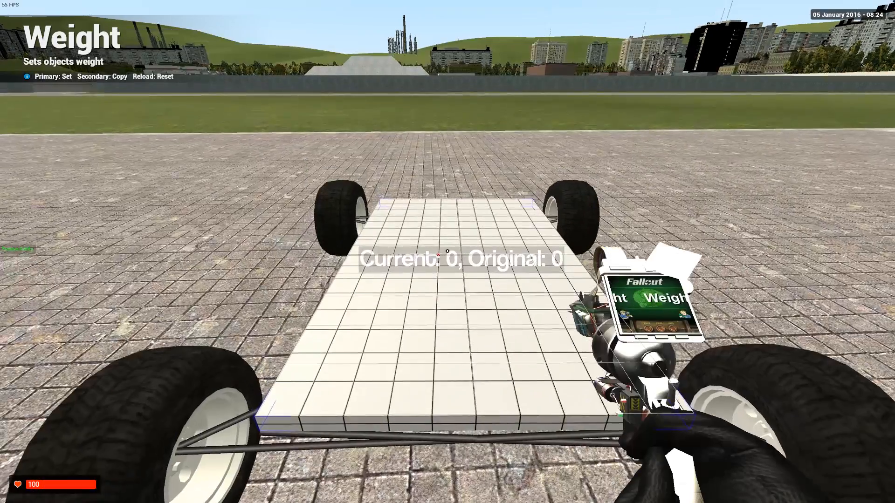
Step: Enter 200 as the Weight - Improved setting for the base plate
key("q")
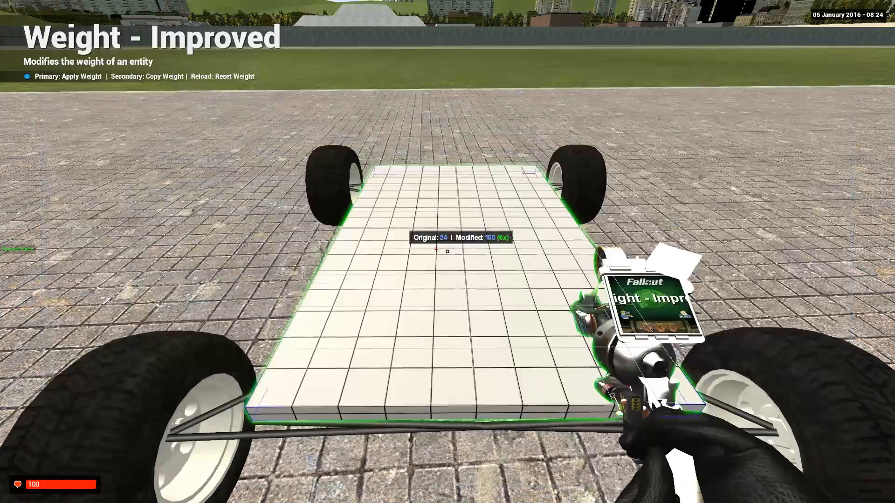
key("q")
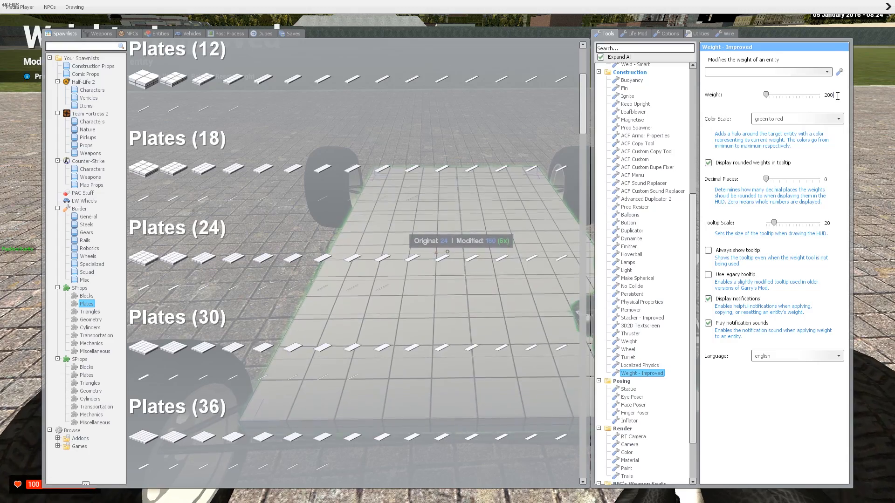